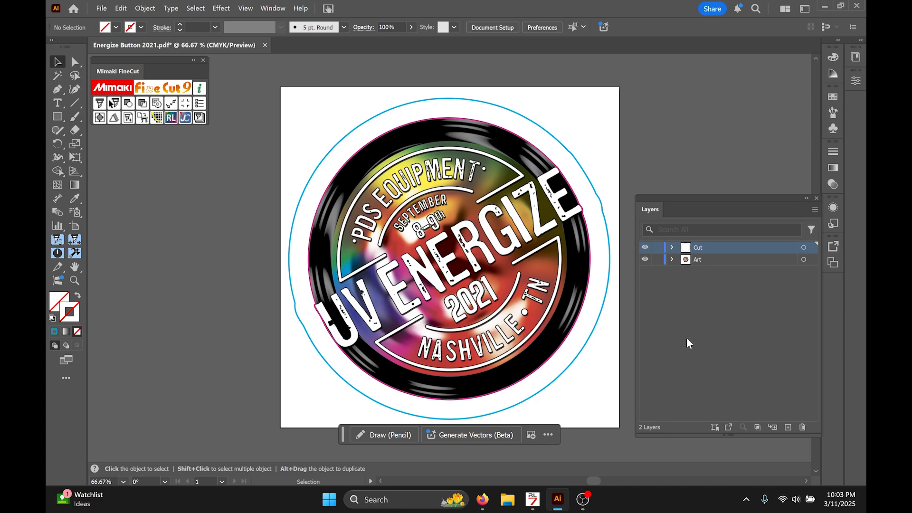
pyautogui.moveTo(565, 492)
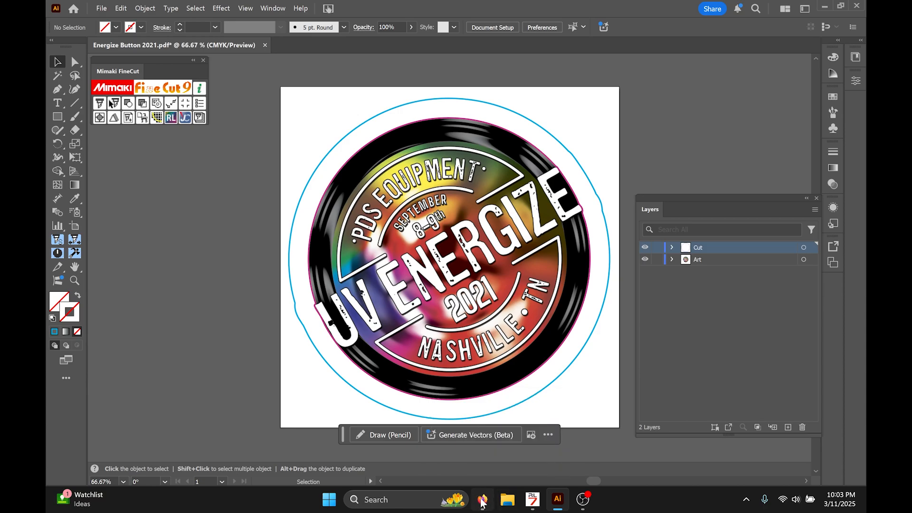
# - Show the Mimaki FineCut/Coat9 for Illustrator download list in Firefox, with Ver3.3 listed first
pyautogui.click(481, 499)
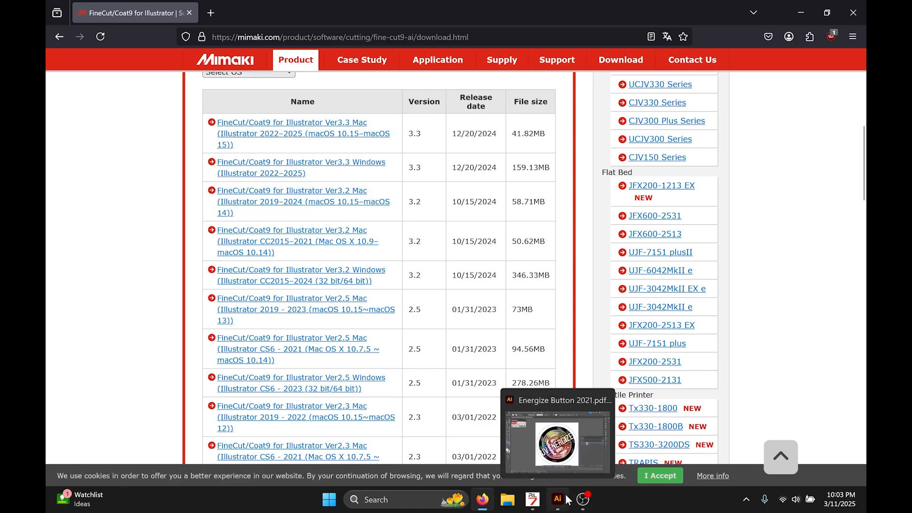
# - Return to the Energize button document in Illustrator and reposition the Mimaki FineCut panel
pyautogui.click(557, 500)
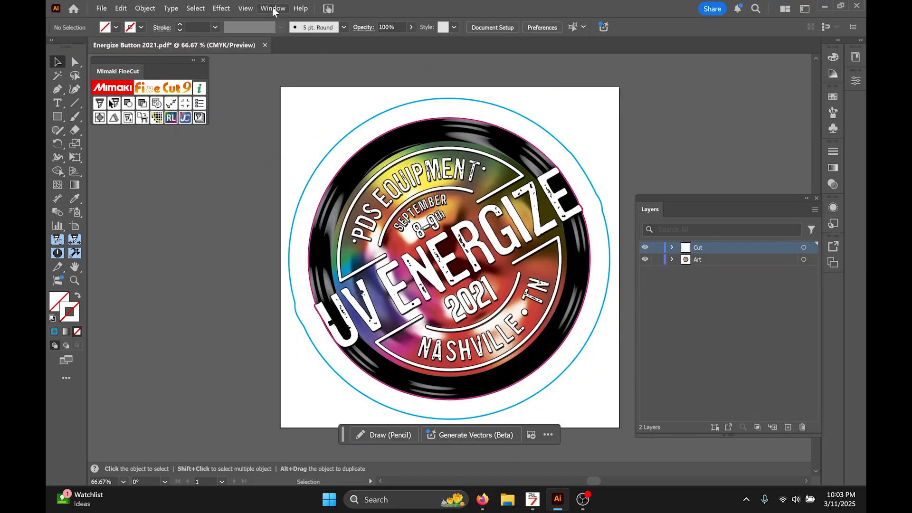
pyautogui.click(272, 8)
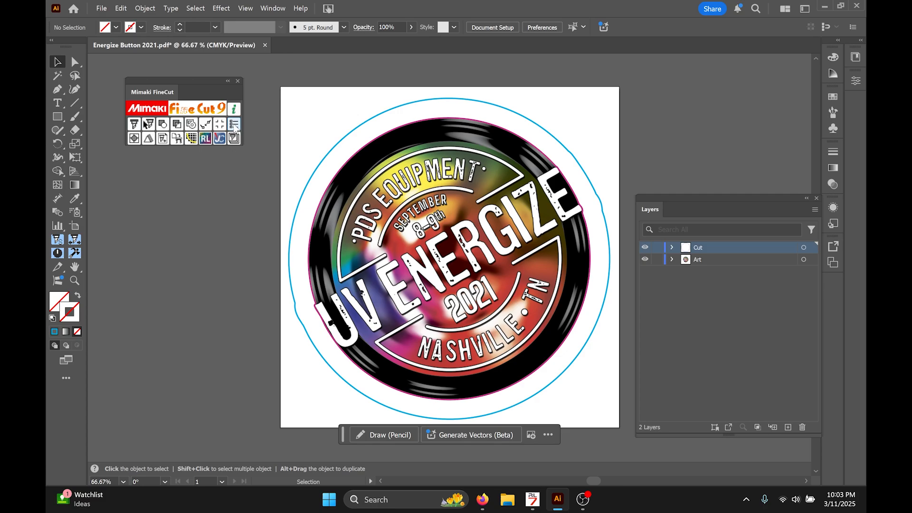
pyautogui.click(232, 124)
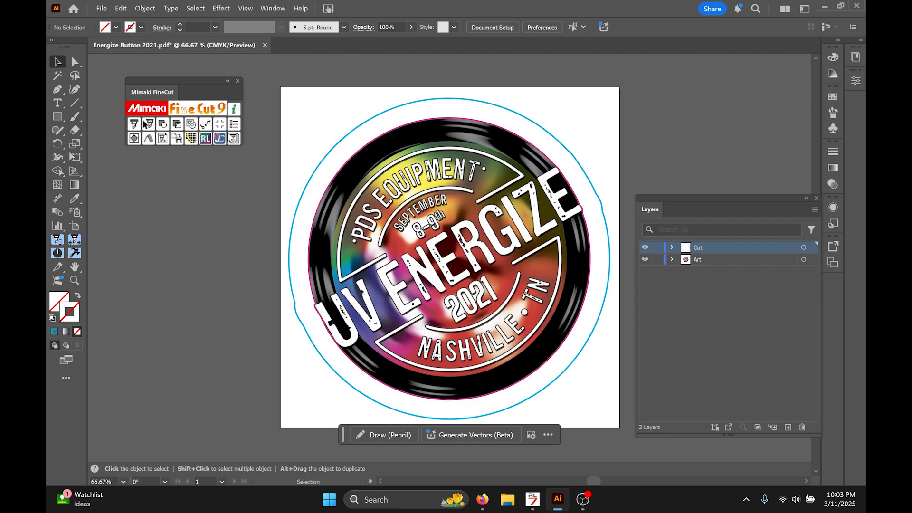
pyautogui.click(134, 124)
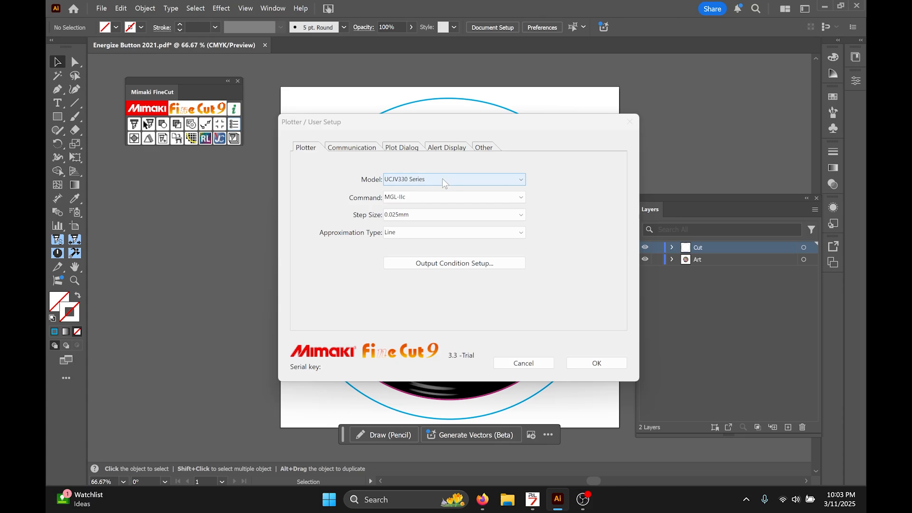
pyautogui.click(452, 178)
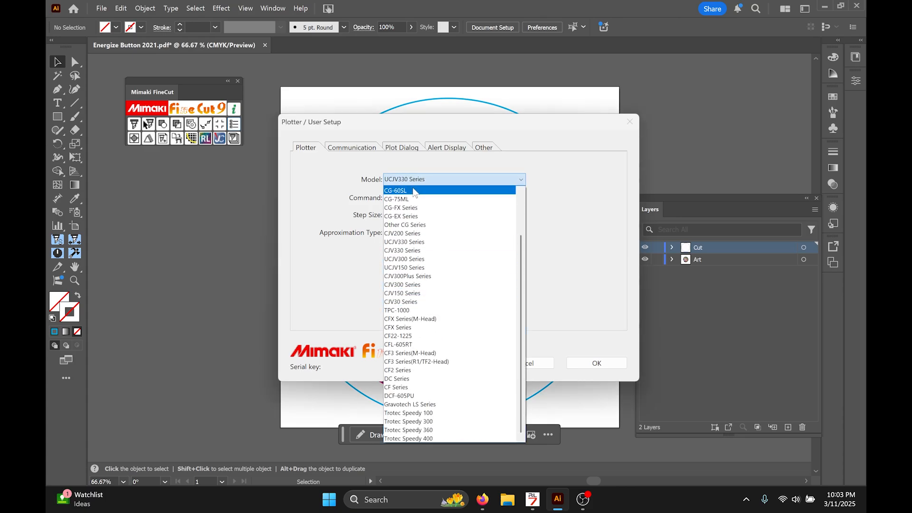
pyautogui.moveTo(416, 216)
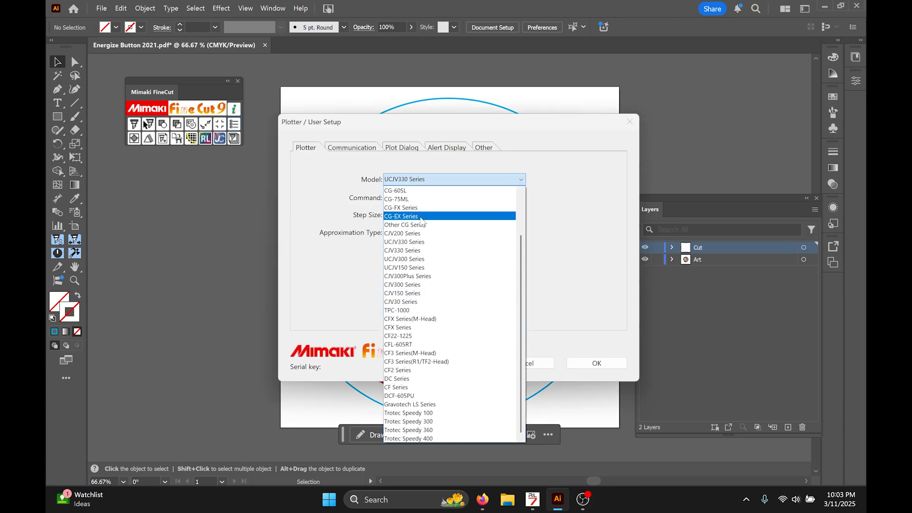
pyautogui.click(404, 241)
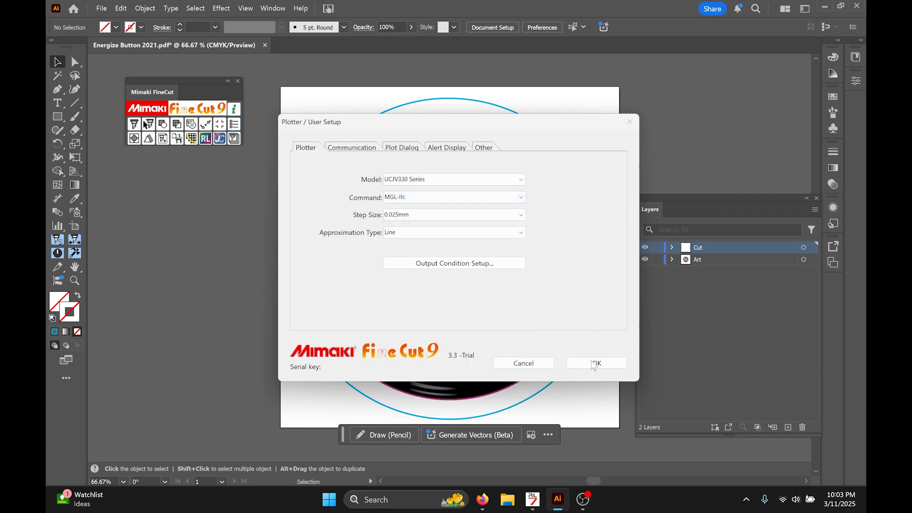
pyautogui.click(596, 363)
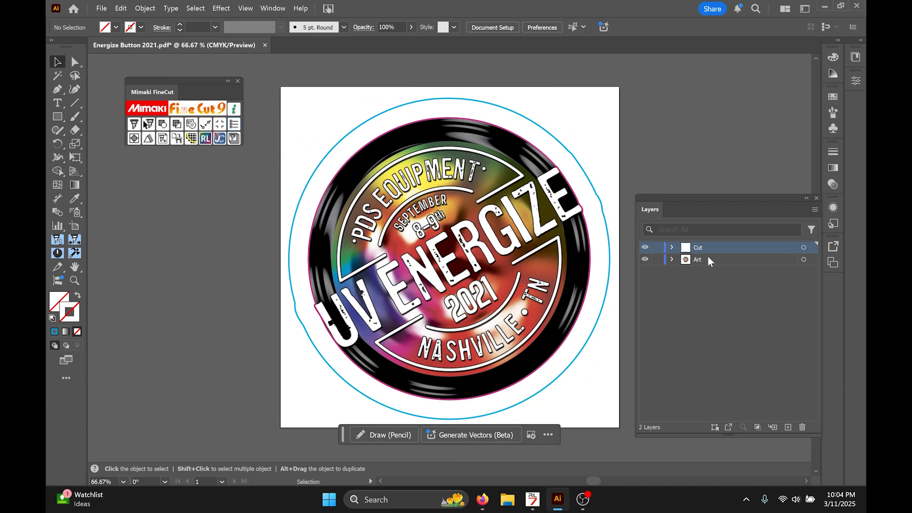
pyautogui.click(697, 259)
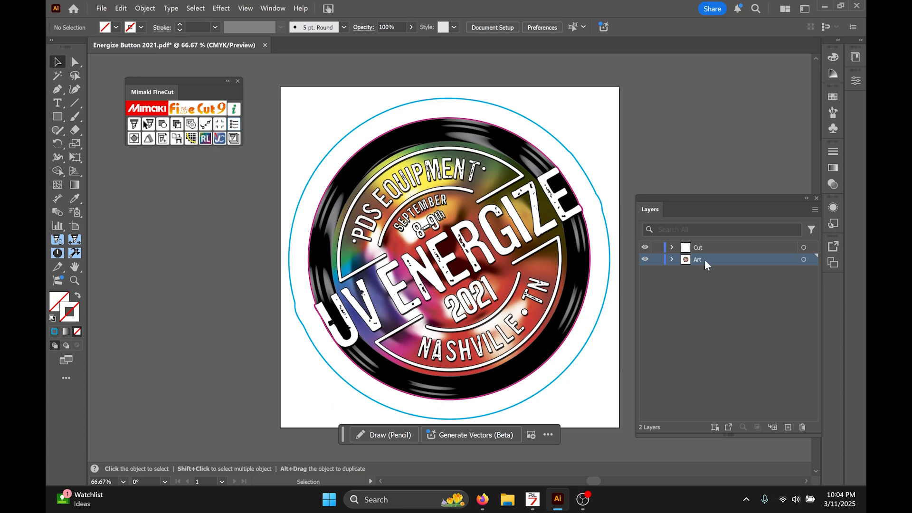
pyautogui.click(698, 247)
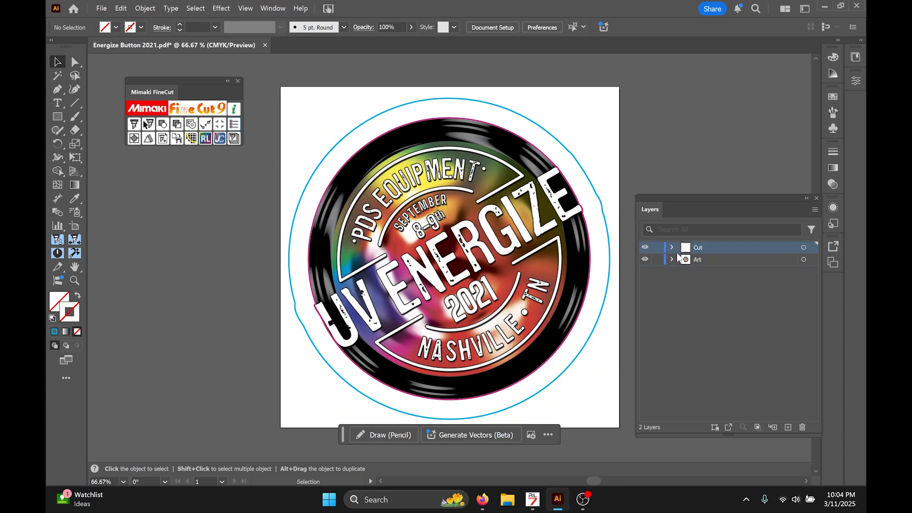
pyautogui.click(645, 259)
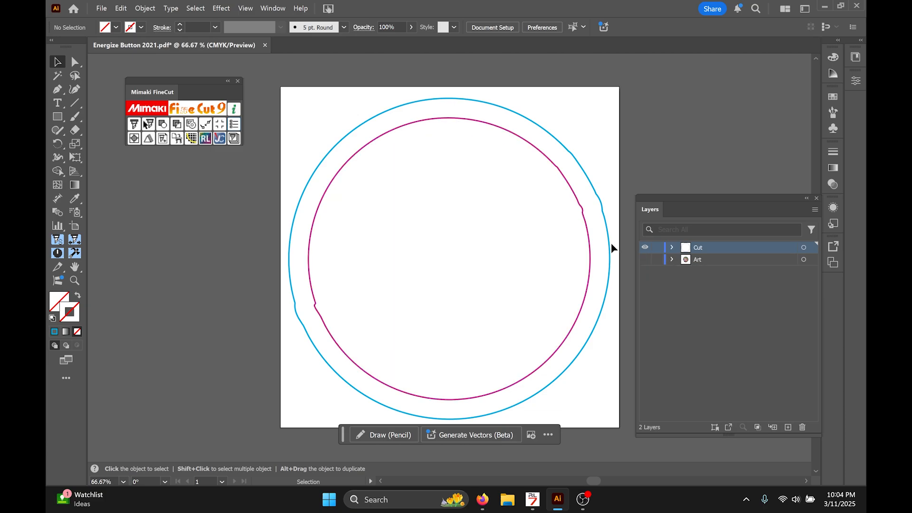
pyautogui.moveTo(580, 279)
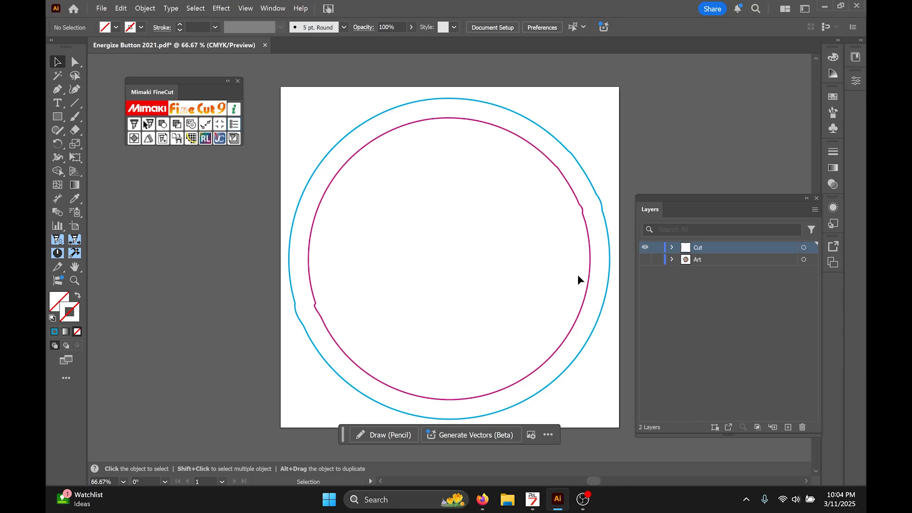
pyautogui.moveTo(724, 277)
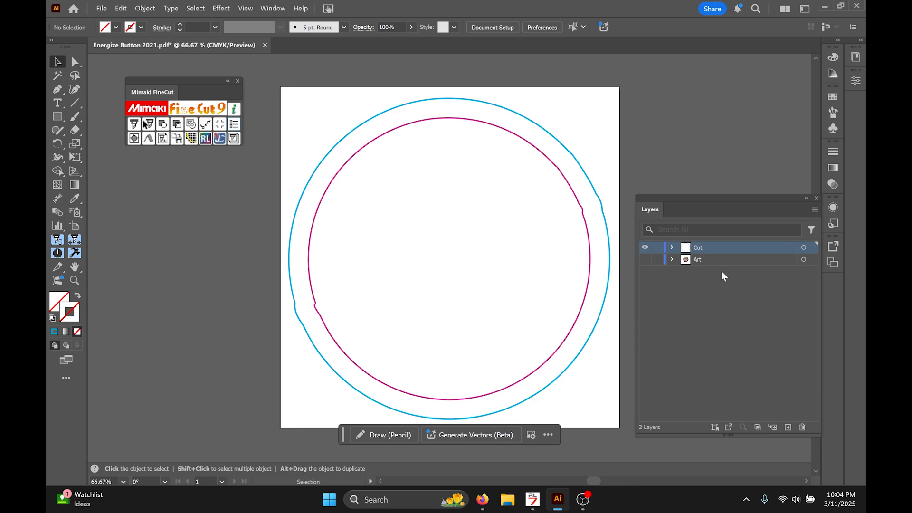
pyautogui.moveTo(644, 264)
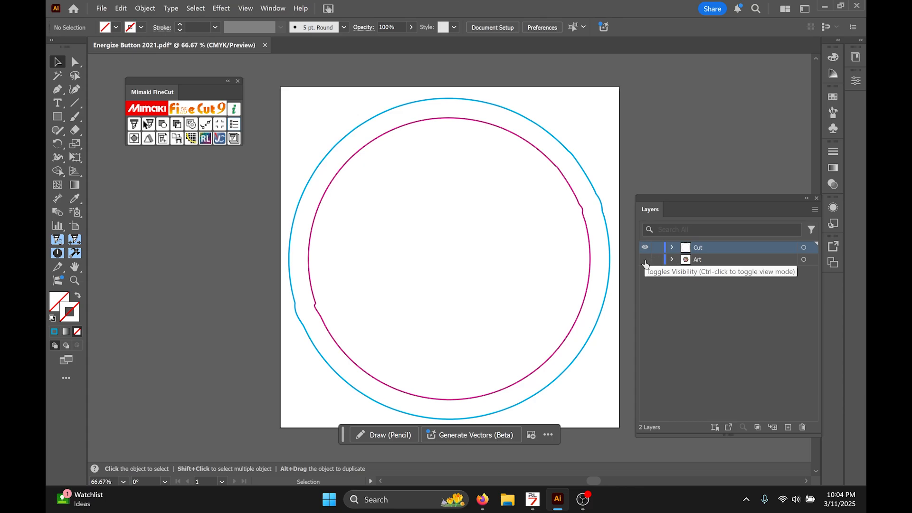
pyautogui.click(644, 260)
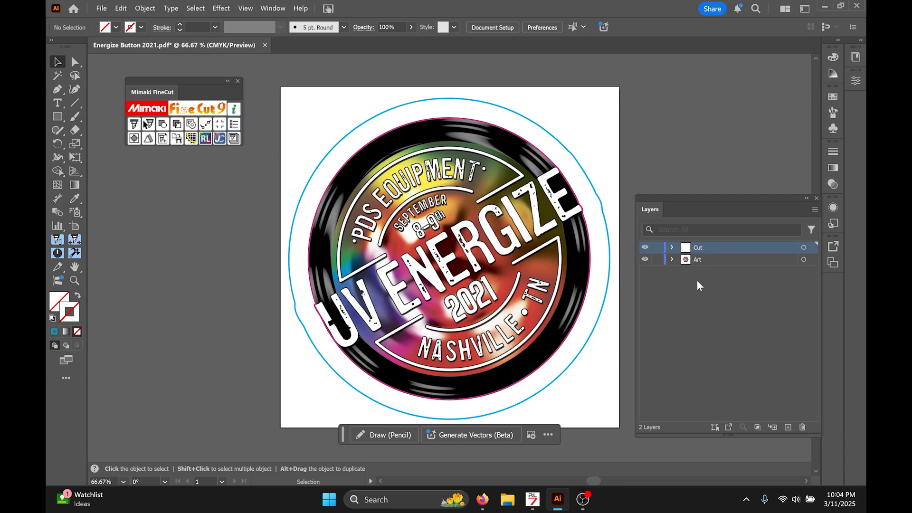
pyautogui.moveTo(735, 302)
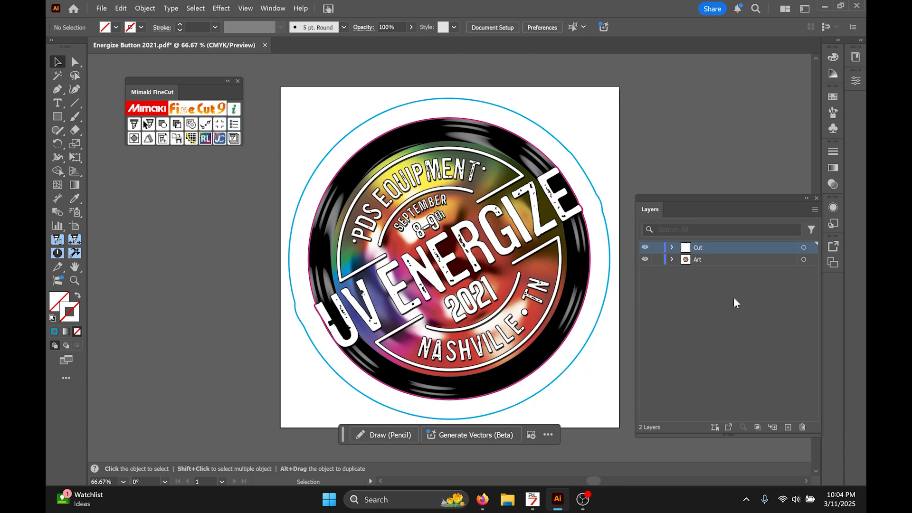
pyautogui.moveTo(788, 427)
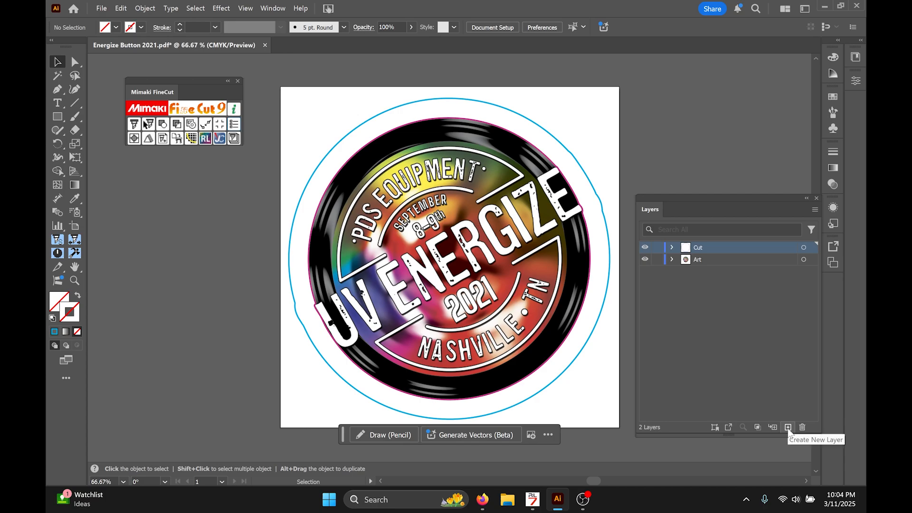
# - On a new layer, draw an artboard-sized rectangle and add filled register marks at its corners
pyautogui.click(787, 427)
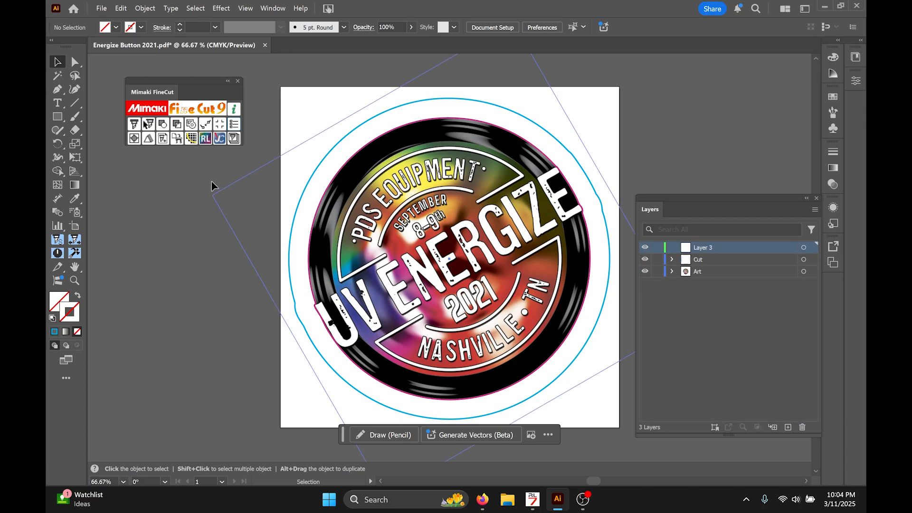
pyautogui.click(57, 116)
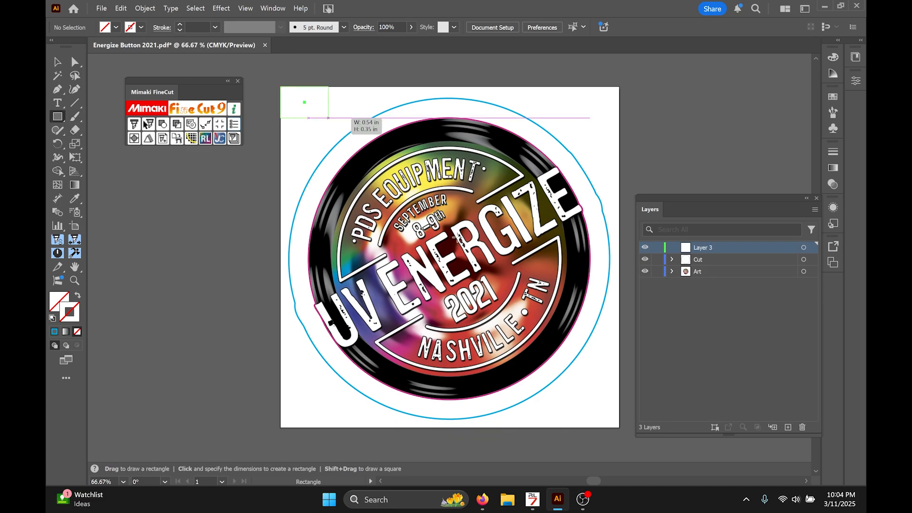
pyautogui.moveTo(305, 102); pyautogui.dragTo(616, 426)
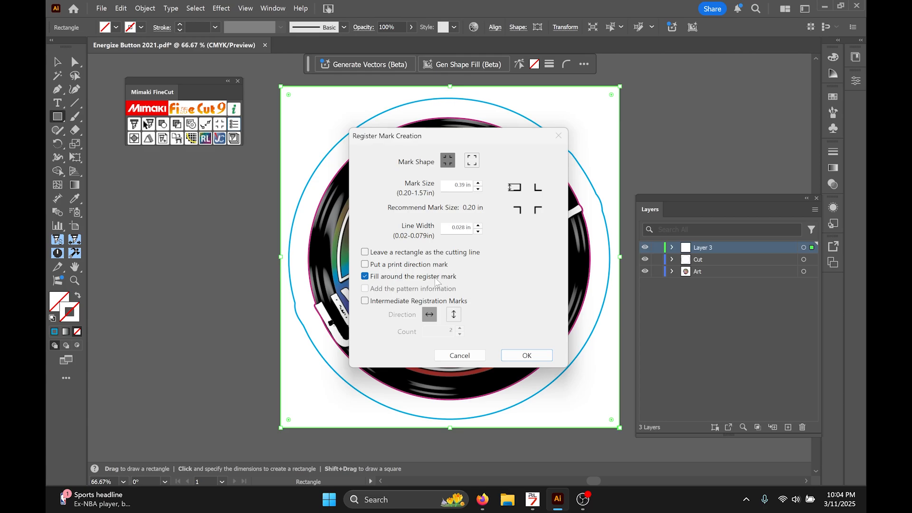
pyautogui.moveTo(452, 264)
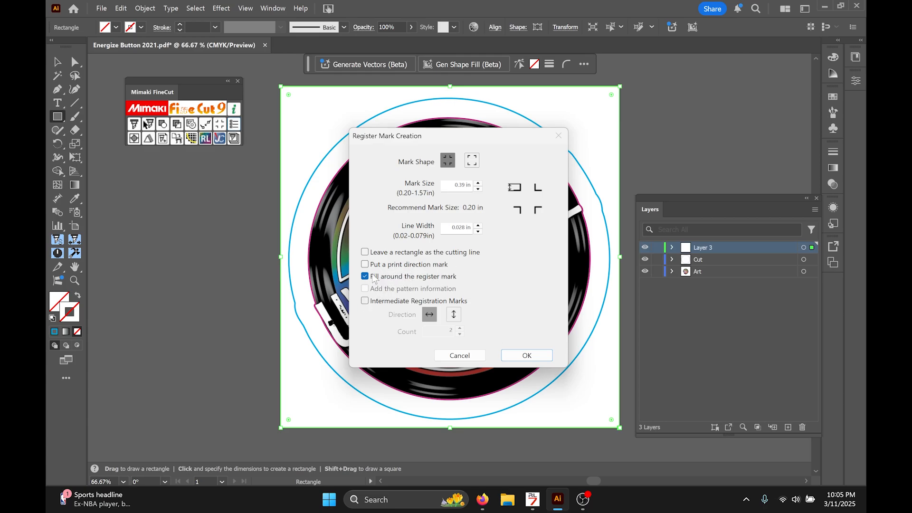
pyautogui.click(525, 355)
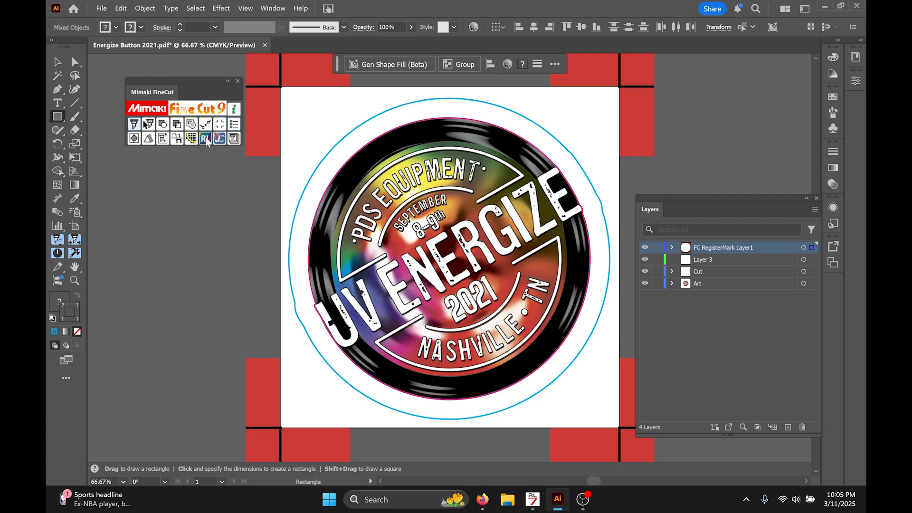
# - In Output to RasterLink, set Art and FC RegisterMark layers to print, Cut layer to cut only
pyautogui.click(205, 138)
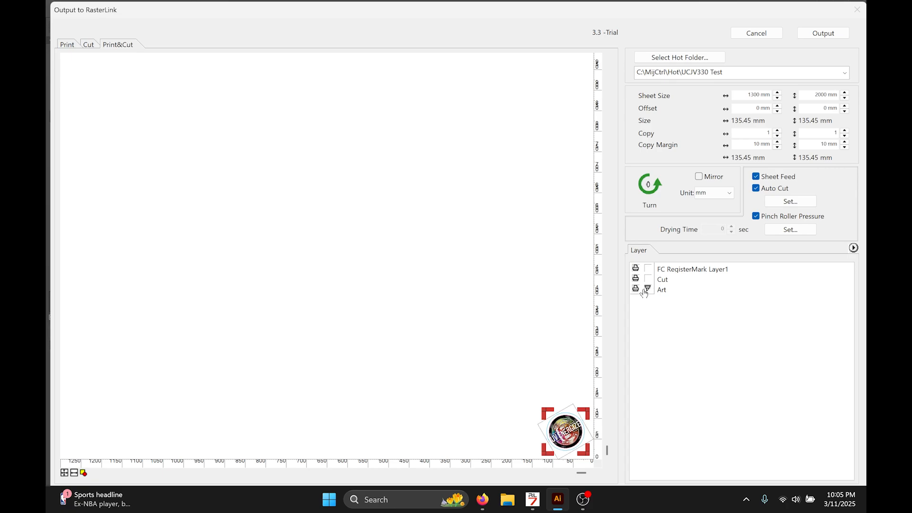
pyautogui.click(636, 289)
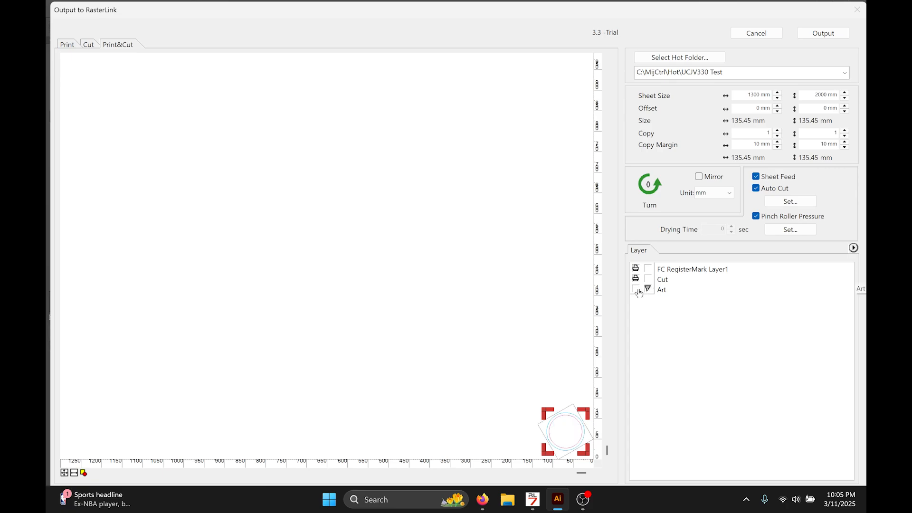
pyautogui.click(646, 290)
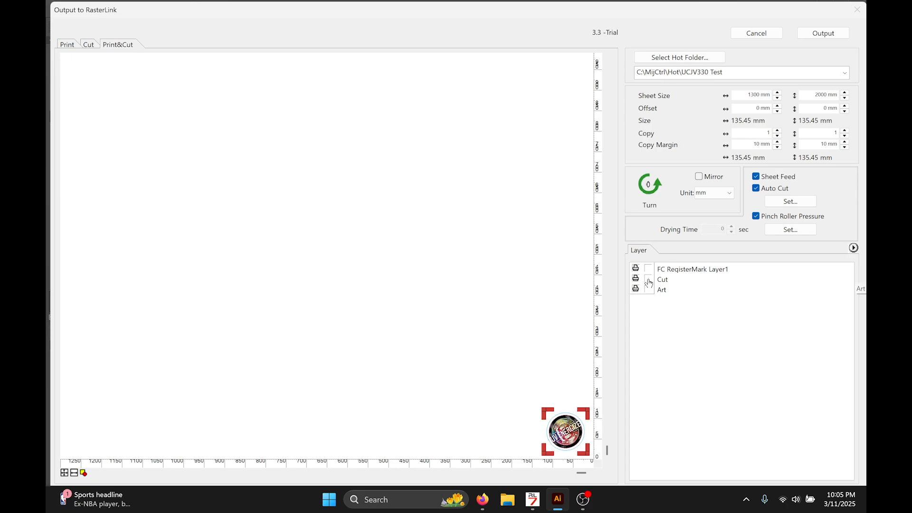
pyautogui.click(635, 279)
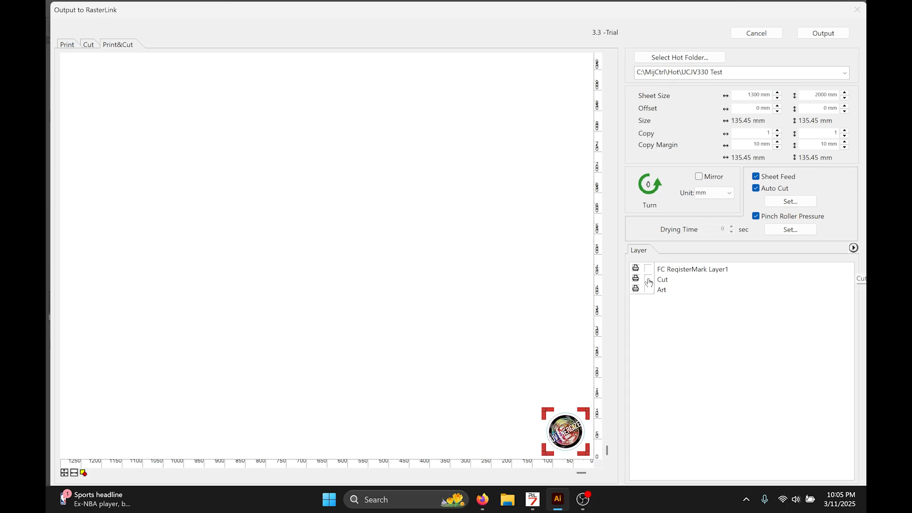
pyautogui.click(647, 282)
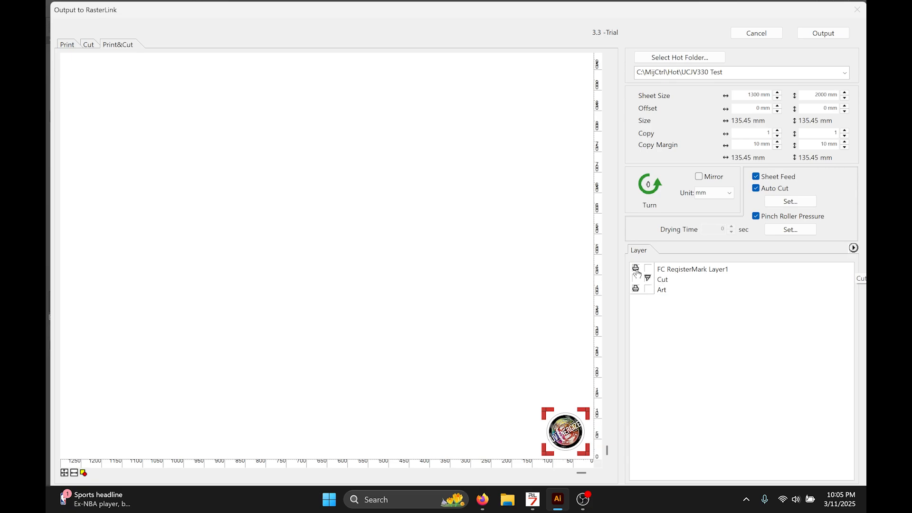
pyautogui.click(635, 269)
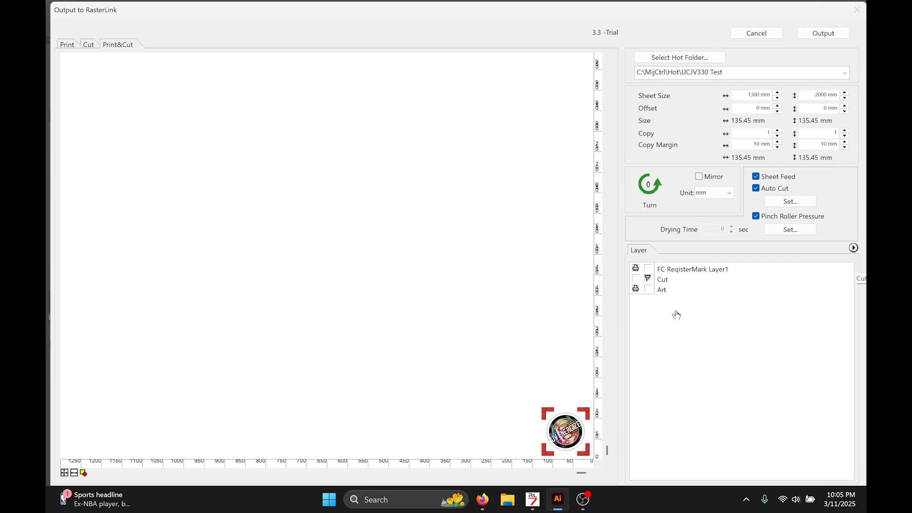
pyautogui.moveTo(823, 34)
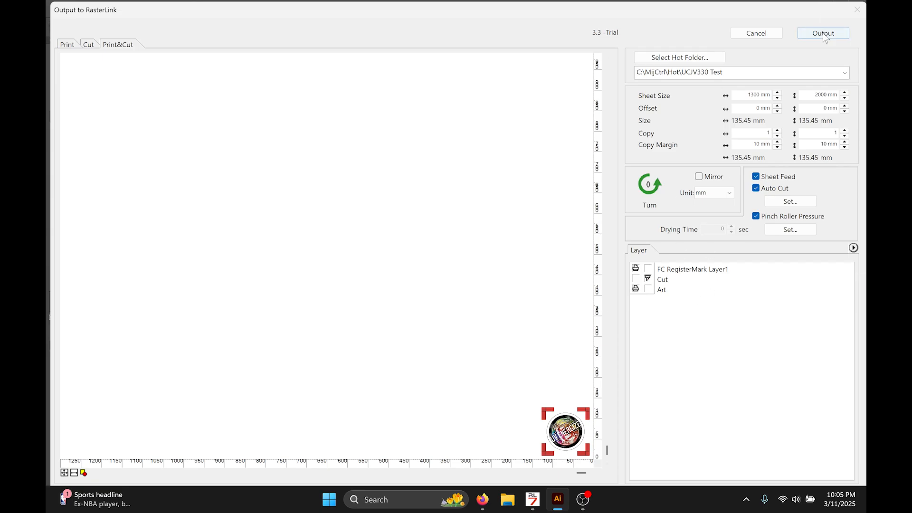
# - Output the print-and-cut job to RasterLink 7, accepting the default EPS options
pyautogui.click(822, 32)
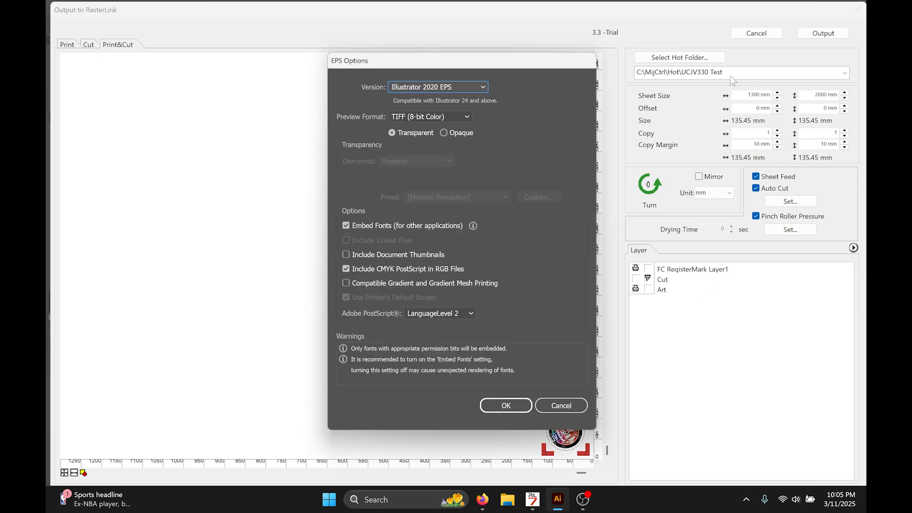
pyautogui.moveTo(521, 416)
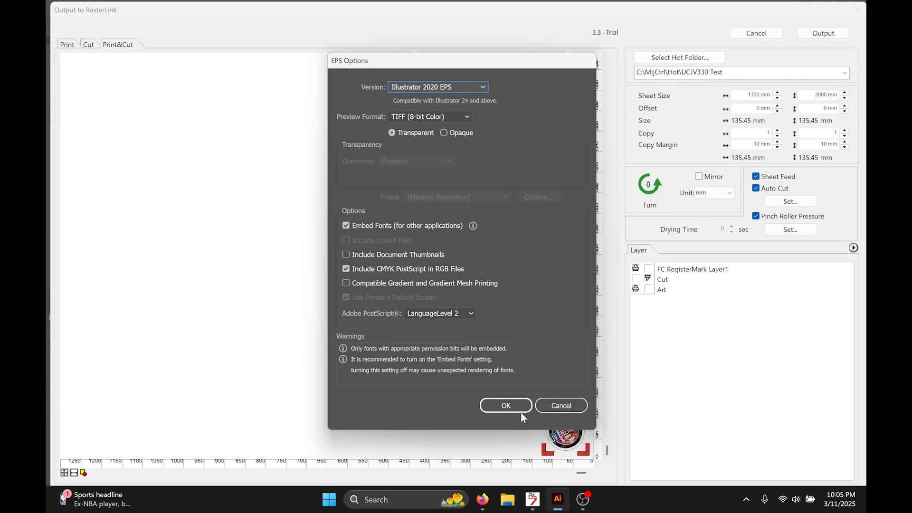
pyautogui.click(505, 405)
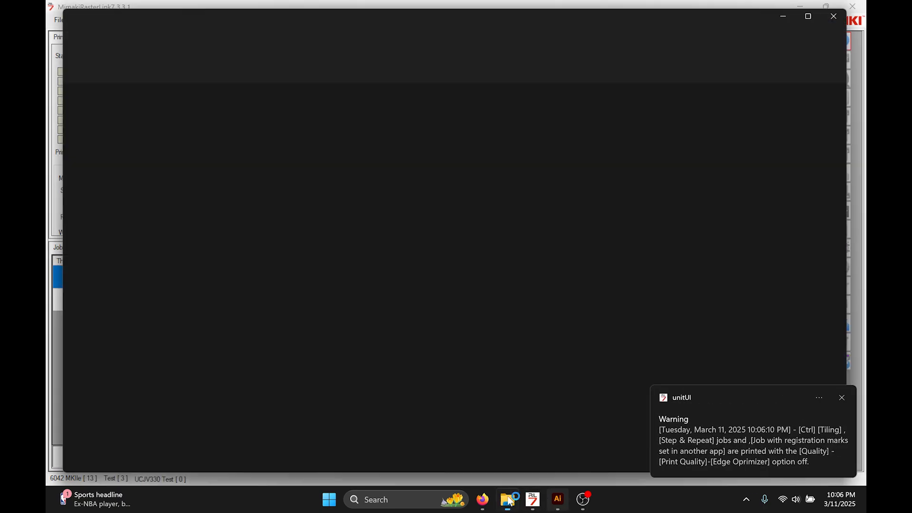
# - Switch to RasterLink 7's Job List showing the Energize Button Cut and Color jobs
pyautogui.click(507, 500)
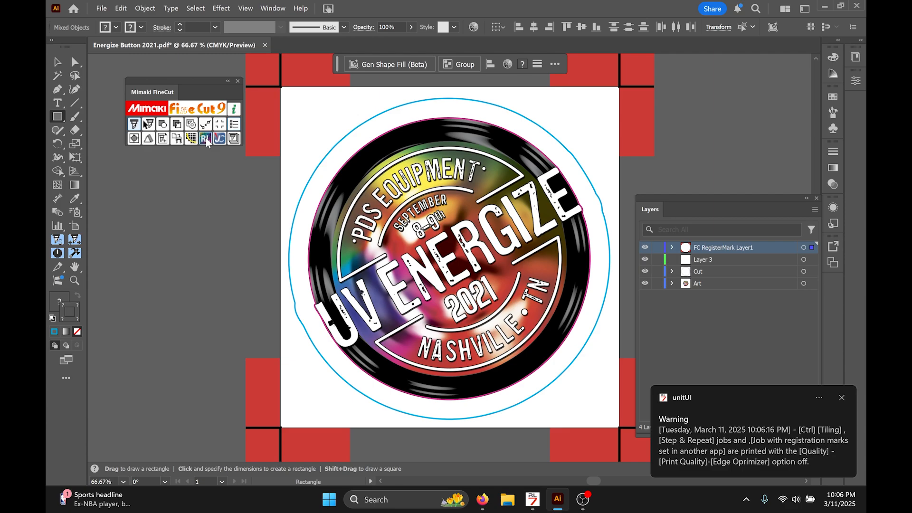
pyautogui.click(205, 137)
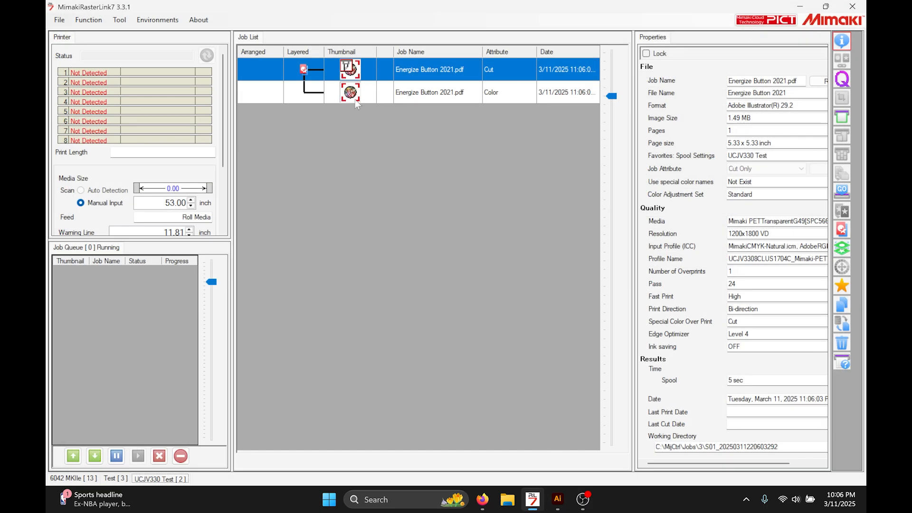
pyautogui.moveTo(455, 127)
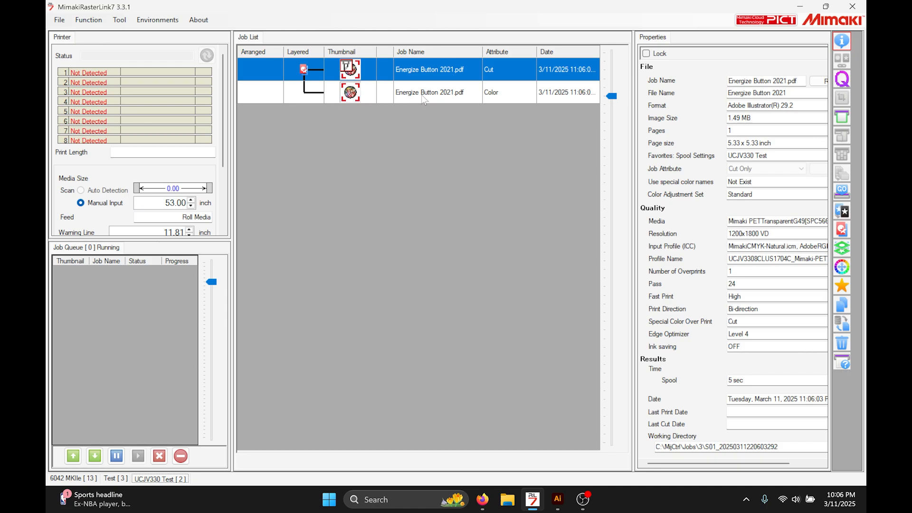
# - Create a White-ink special plate from the Color job, limited to valid pixels
pyautogui.click(429, 92)
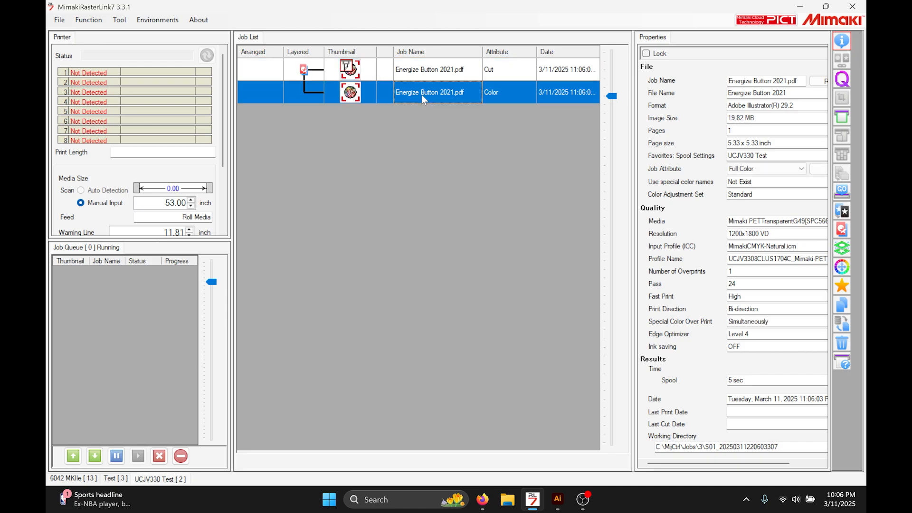
pyautogui.click(841, 211)
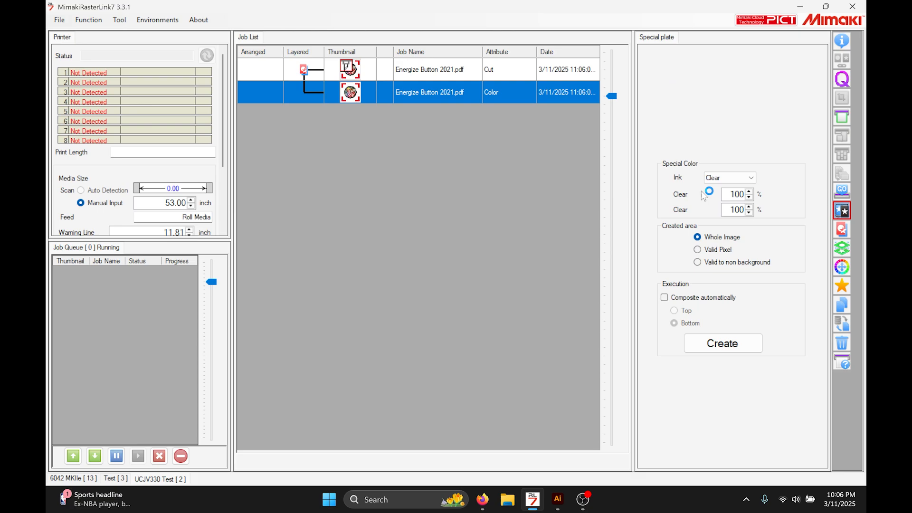
pyautogui.click(697, 249)
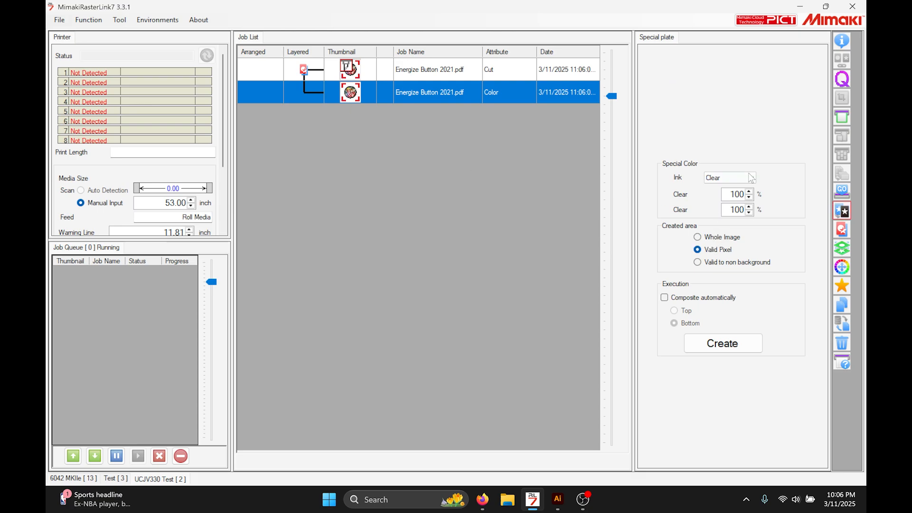
pyautogui.click(751, 177)
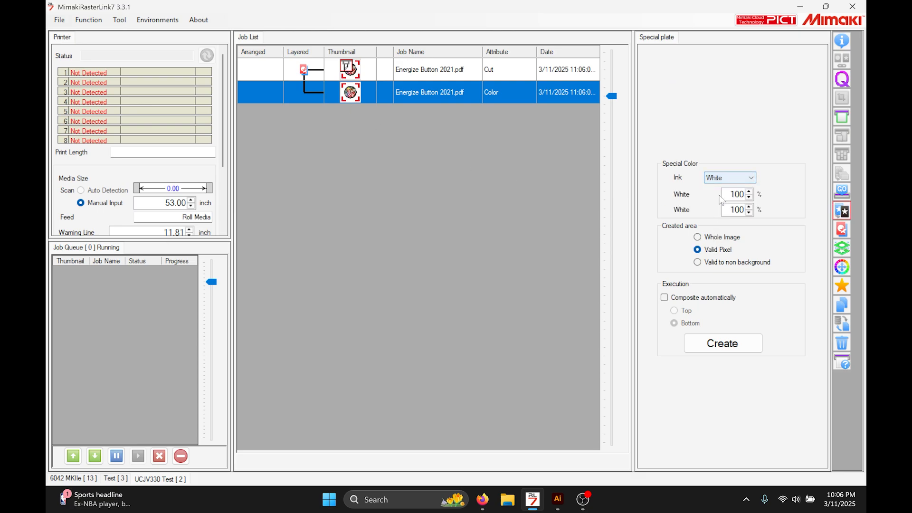
pyautogui.click(723, 343)
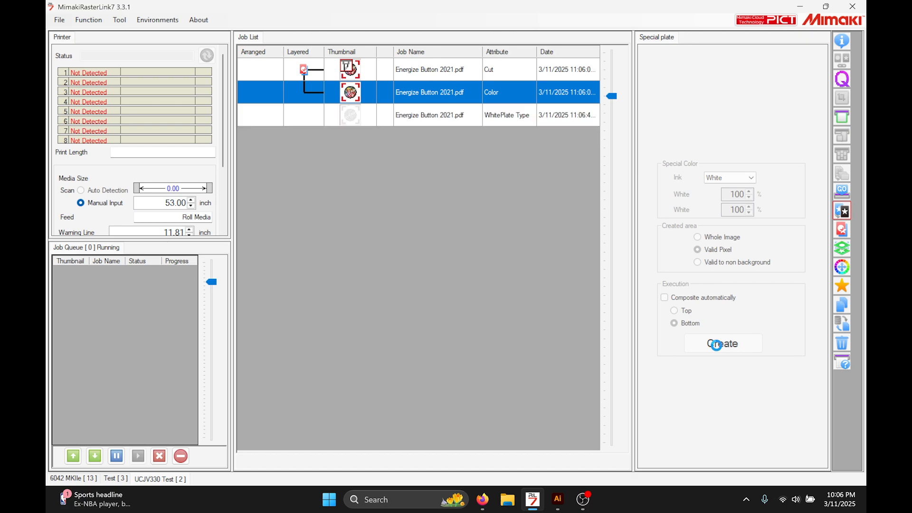
pyautogui.click(722, 343)
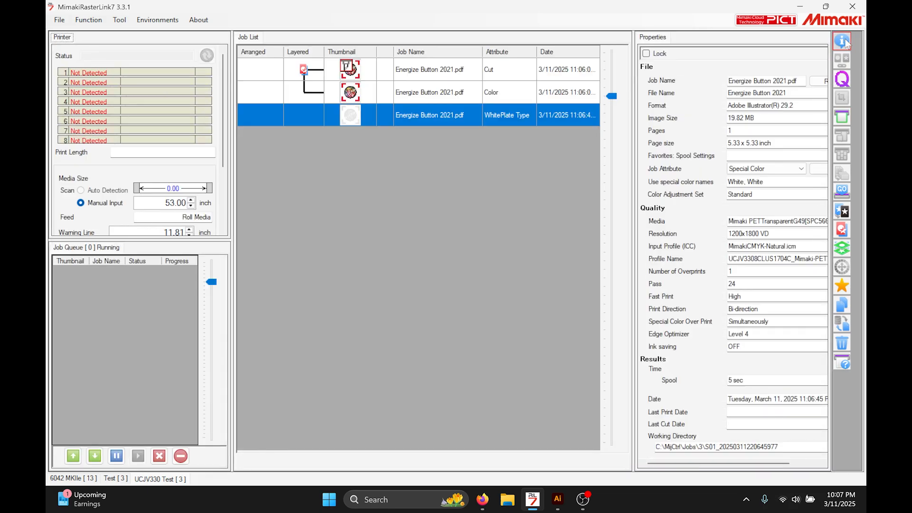
# - Composite the Cut, Color and WhitePlate jobs into one, applying the print condition to all
pyautogui.click(430, 70)
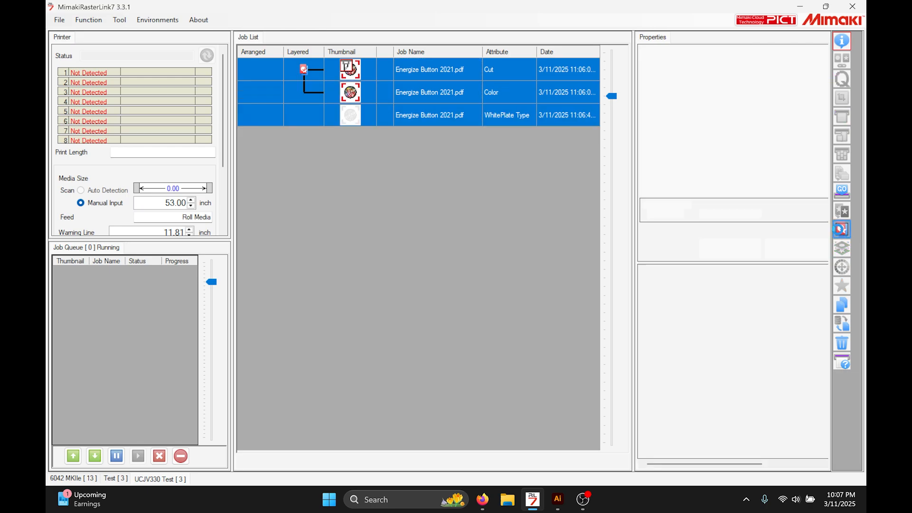
pyautogui.click(842, 229)
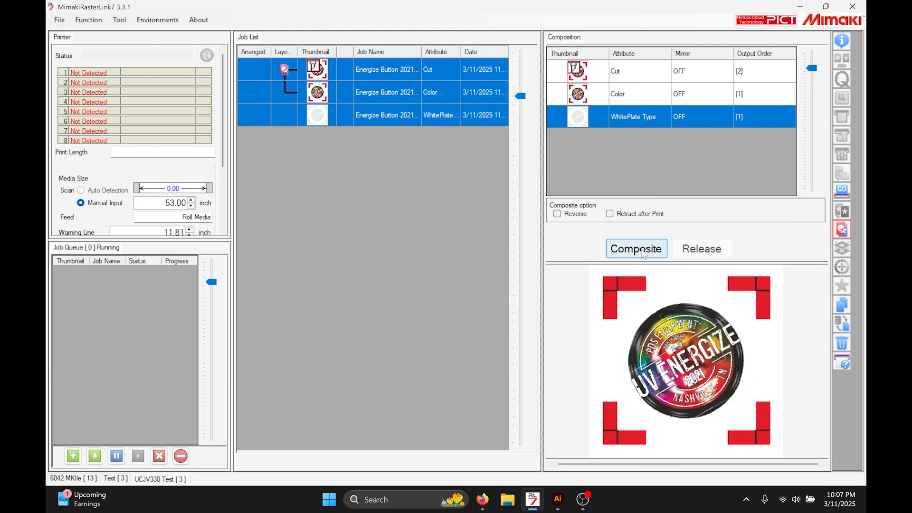
pyautogui.click(635, 249)
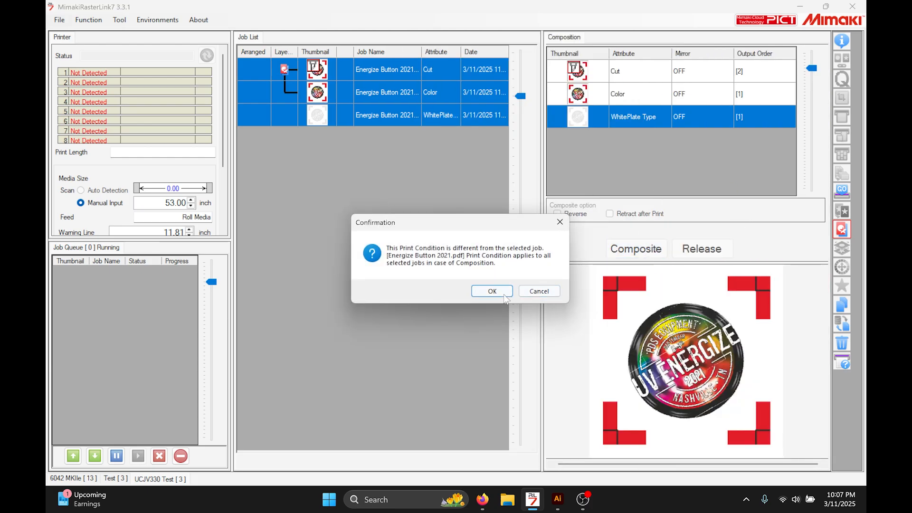
pyautogui.click(492, 291)
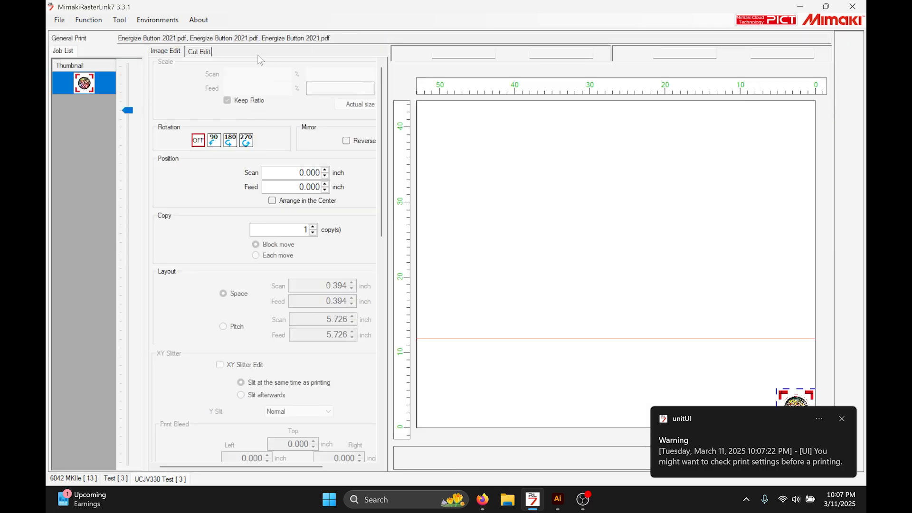
# - Apply a user-defined CUT1 cut condition to the button path and set copies to 3
pyautogui.click(200, 51)
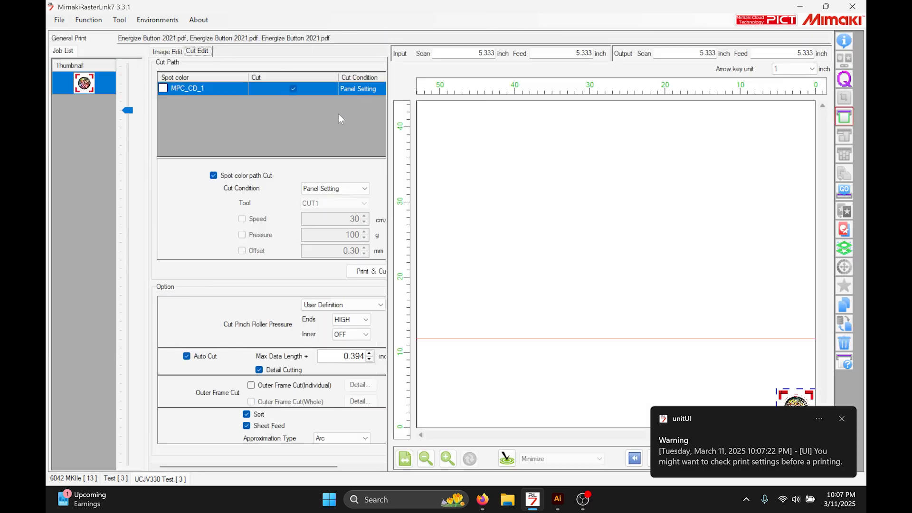
pyautogui.click(842, 418)
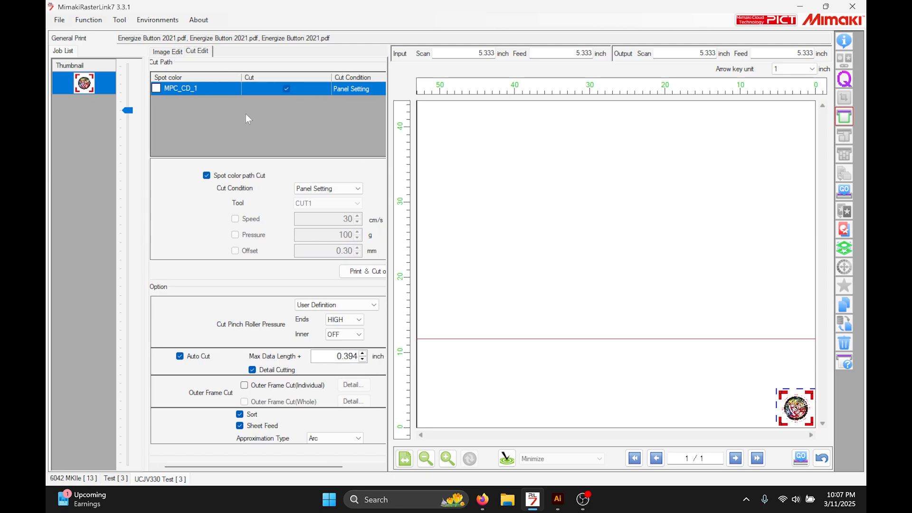
pyautogui.moveTo(339, 186)
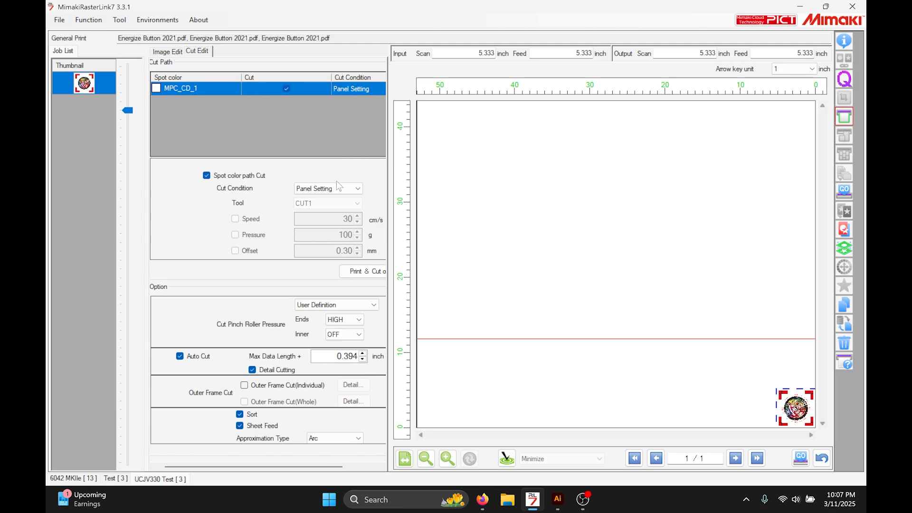
pyautogui.click(327, 203)
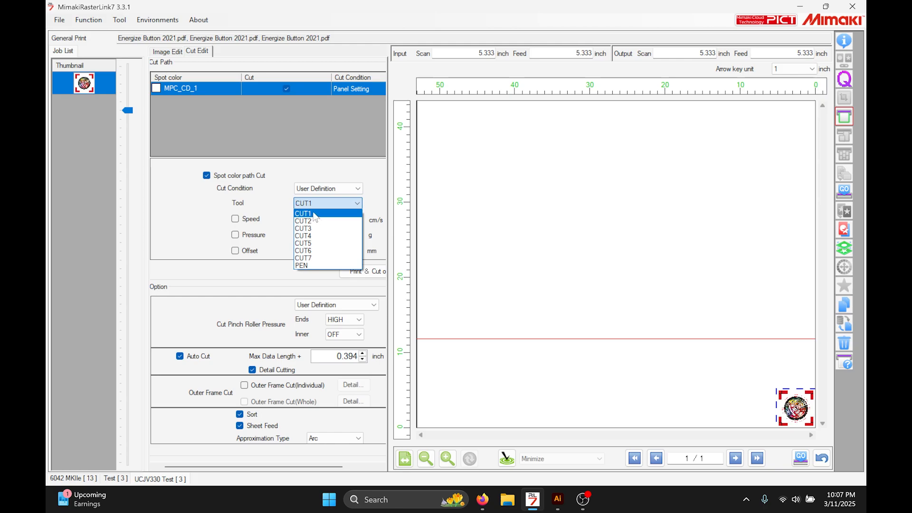
pyautogui.click(303, 213)
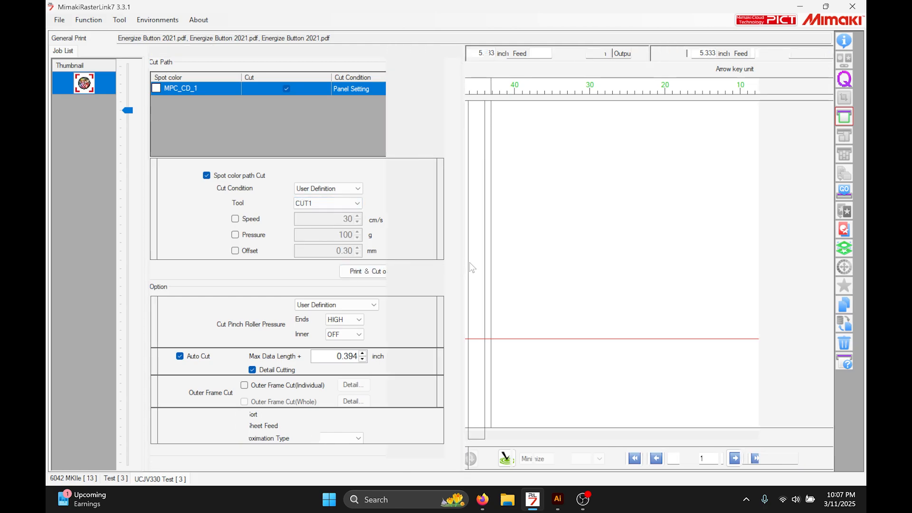
pyautogui.click(425, 252)
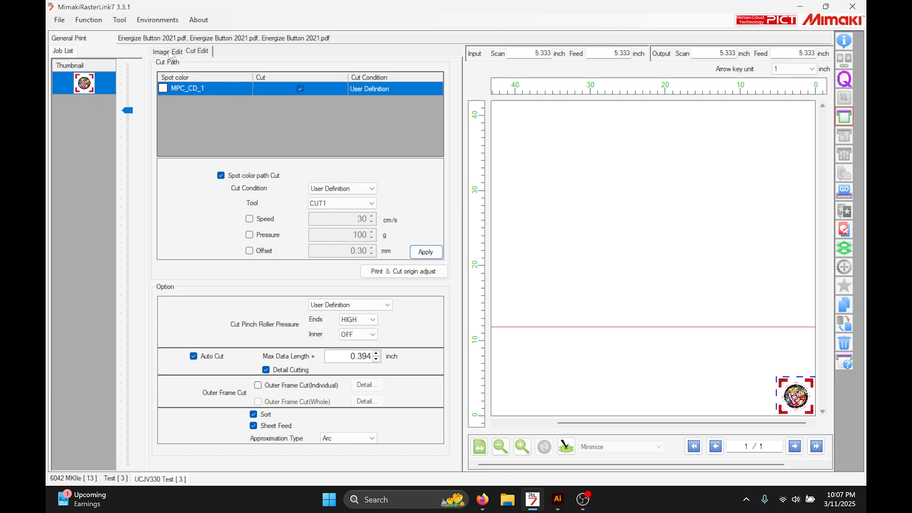
pyautogui.click(166, 51)
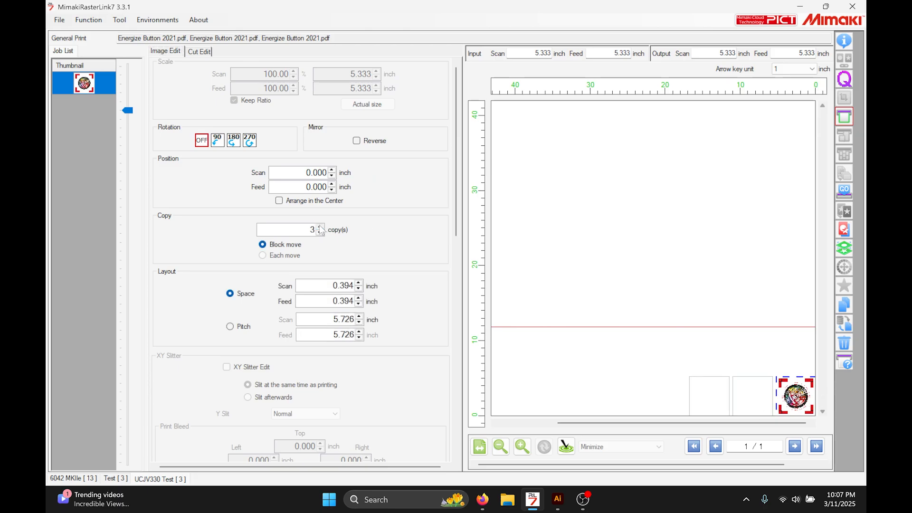
# - Raise the button copy count to 5 in Image Edit
pyautogui.click(320, 226)
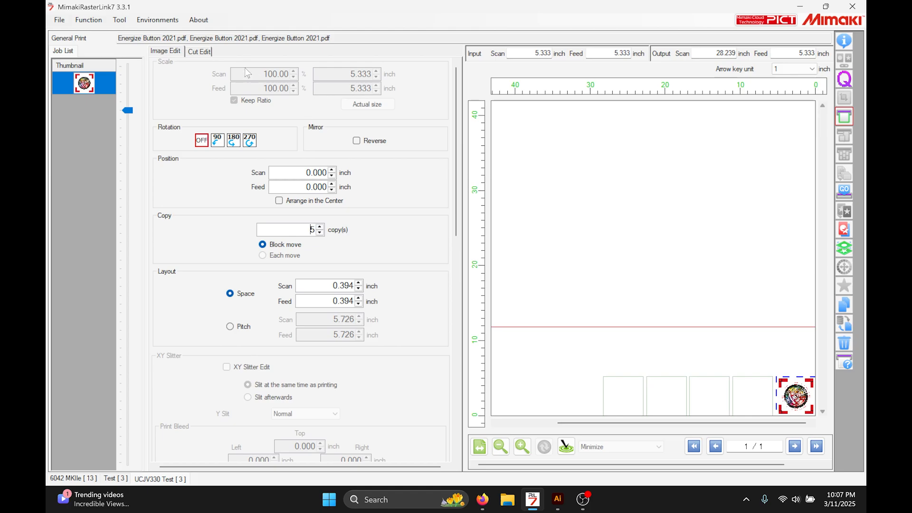
pyautogui.click(199, 52)
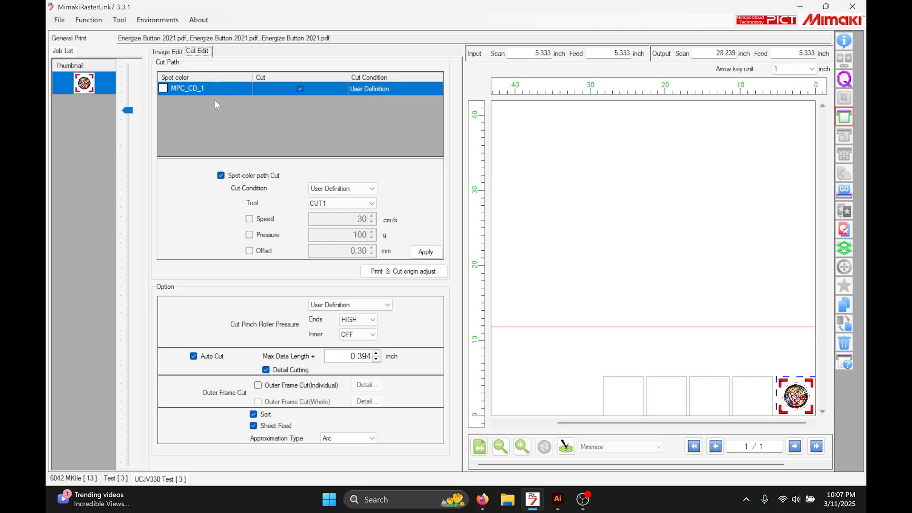
pyautogui.moveTo(202, 120)
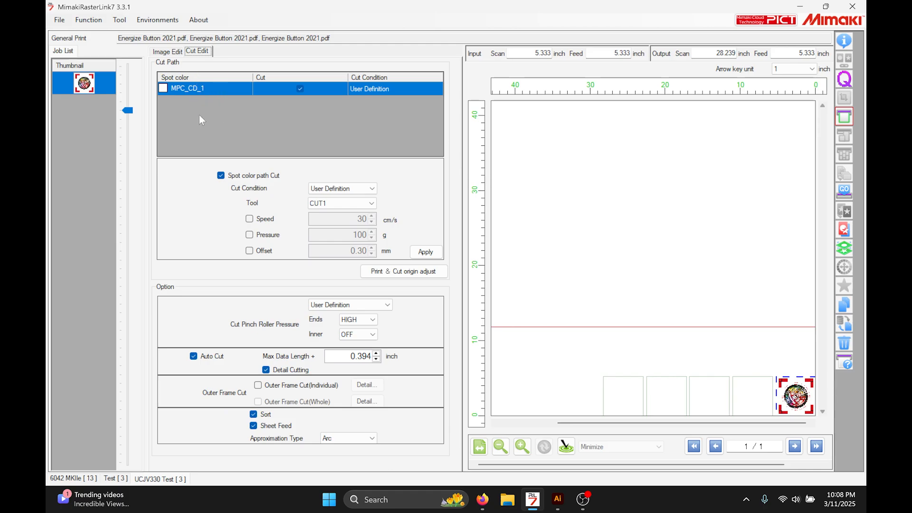
pyautogui.moveTo(199, 115)
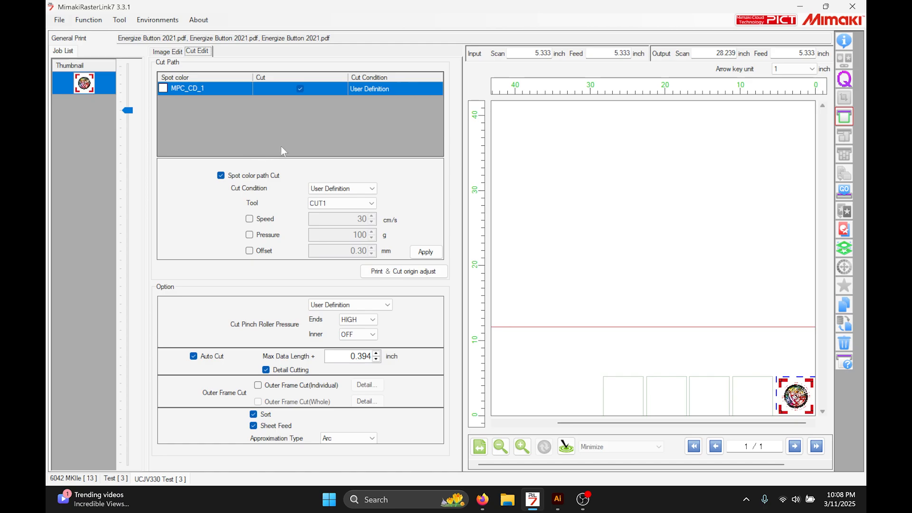
pyautogui.click(165, 52)
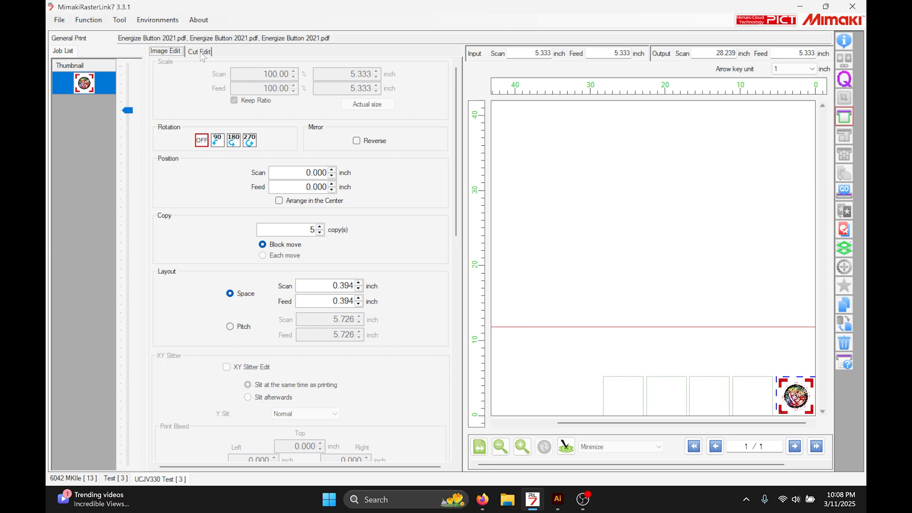
# - Set the Manual Input media width to 50.00 inches in the job list
pyautogui.click(198, 51)
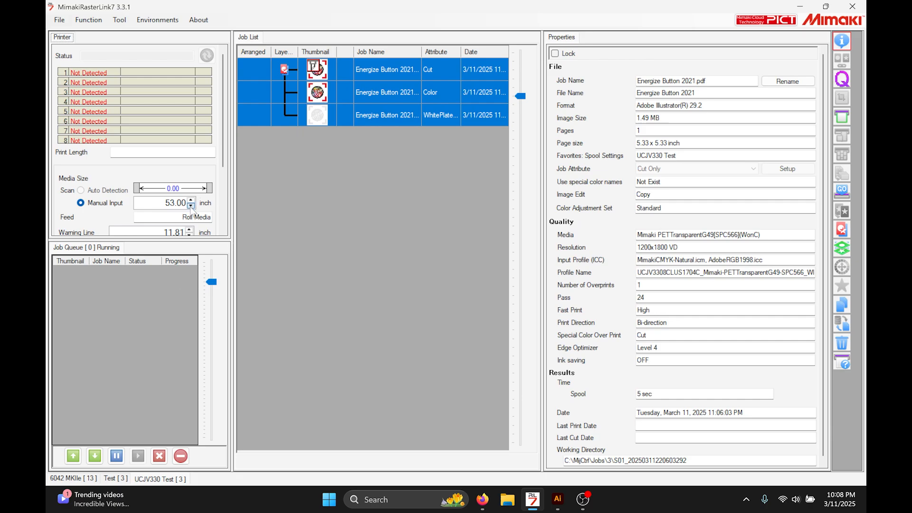
pyautogui.click(191, 205)
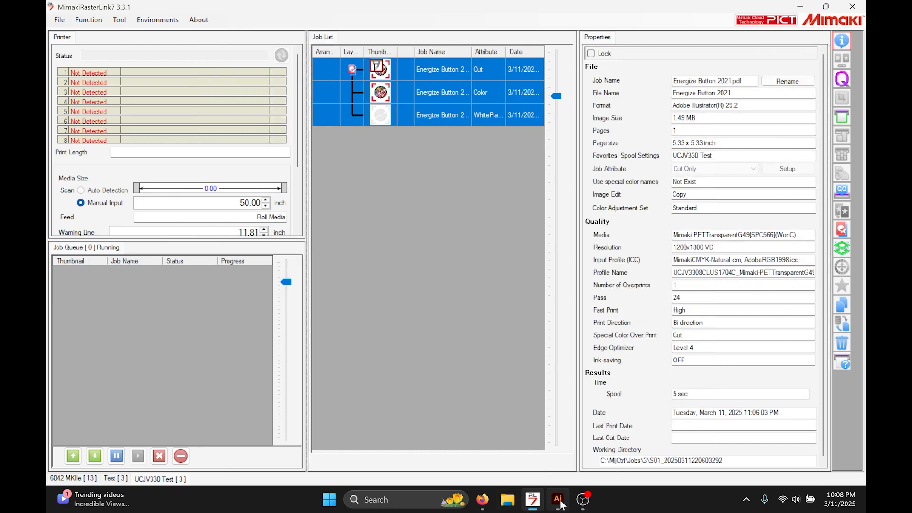
pyautogui.click(556, 499)
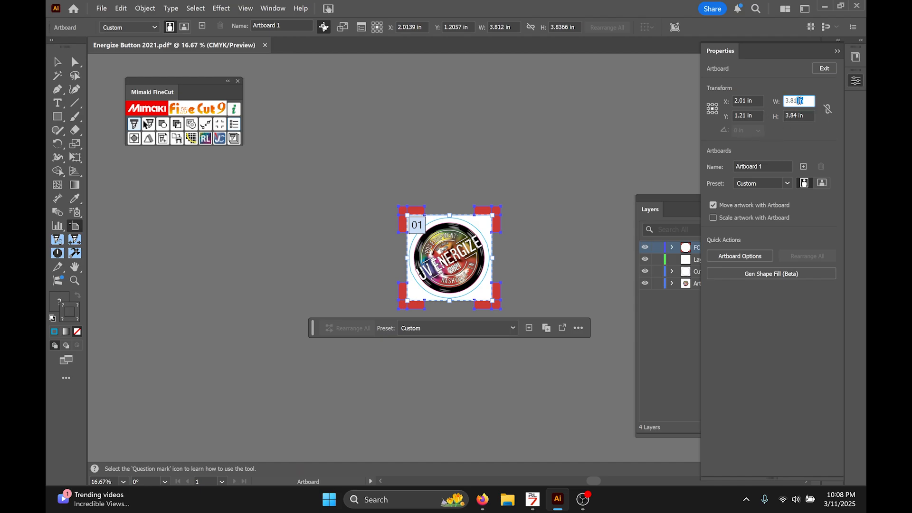
# - Enter W 49 in and H 8 in for the button artboard in Artboard Transform
pyautogui.write('5')
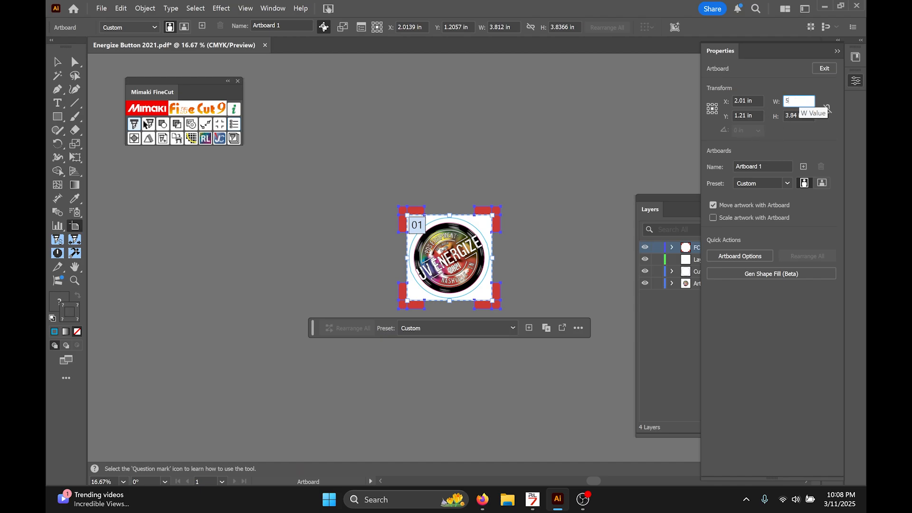
pyautogui.write('0')
pyautogui.click(798, 116)
pyautogui.write('8')
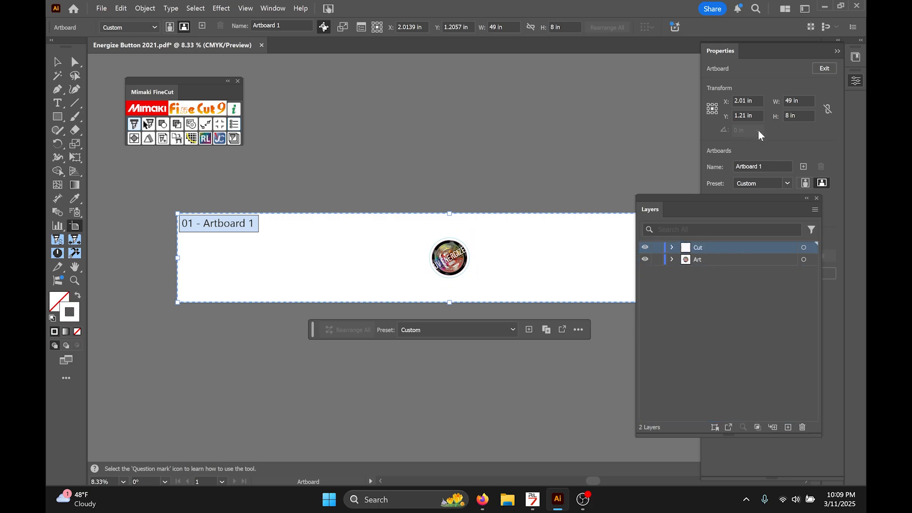
pyautogui.moveTo(801, 202)
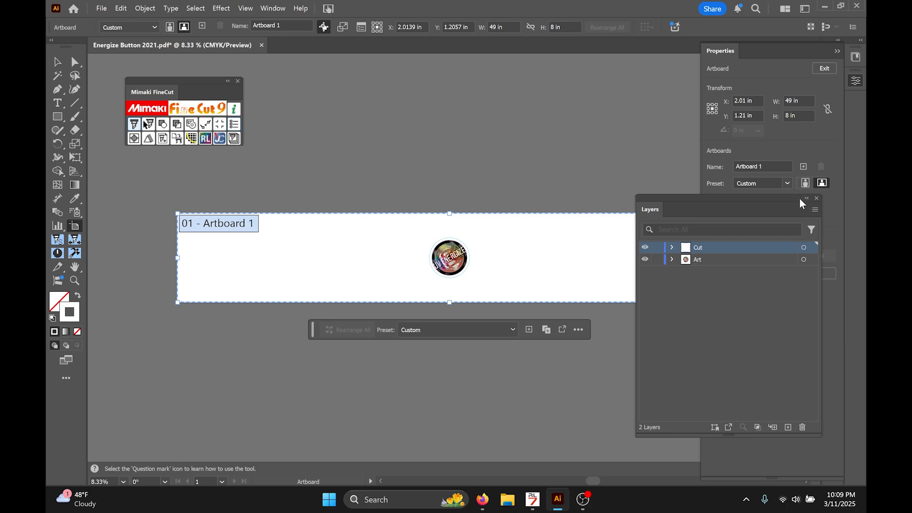
# - Move one cut path from the Cut layer into a new layer renamed Cut 2
pyautogui.click(673, 247)
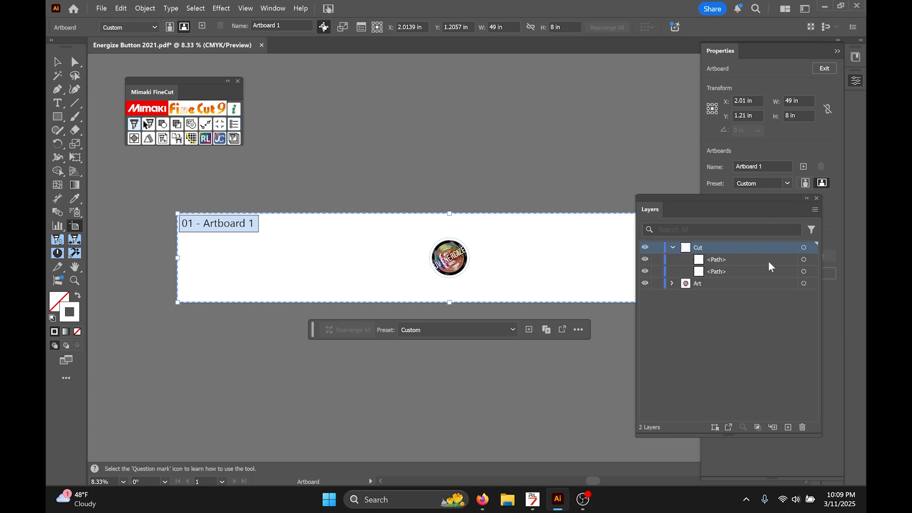
pyautogui.moveTo(784, 452)
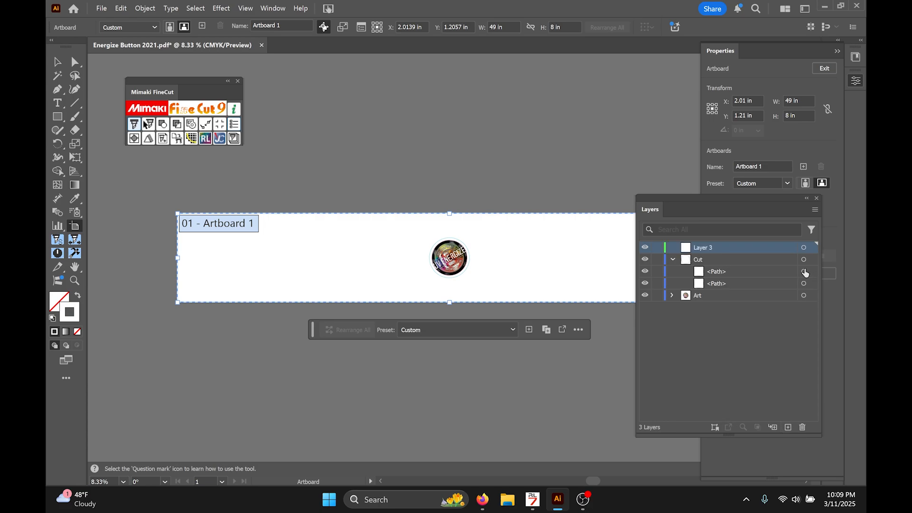
pyautogui.click(698, 260)
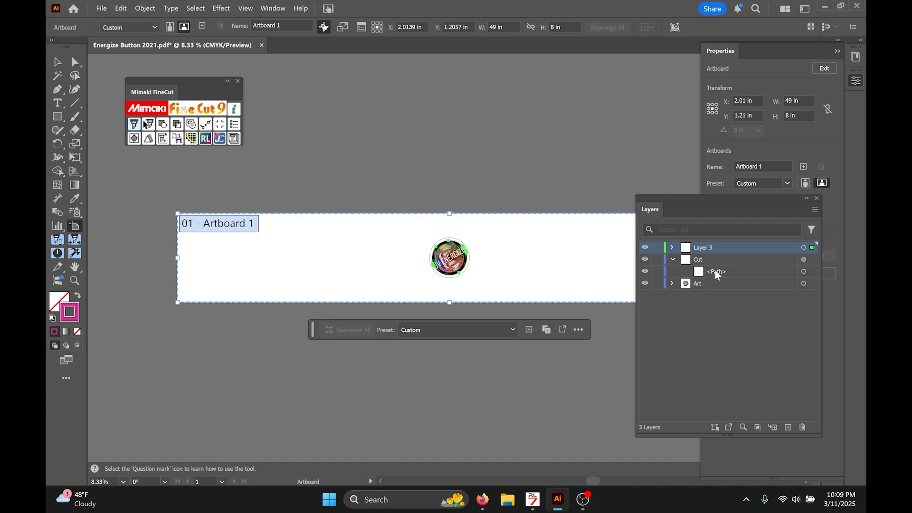
pyautogui.click(671, 259)
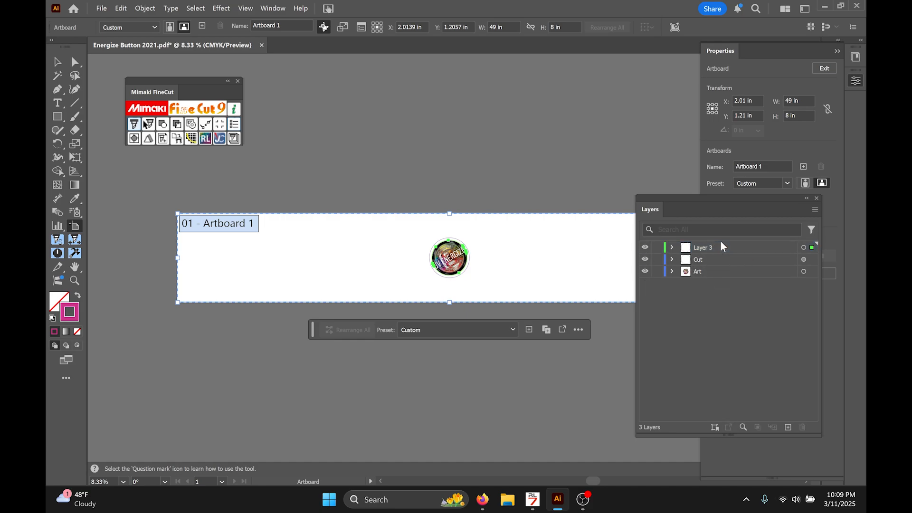
pyautogui.doubleClick(703, 247)
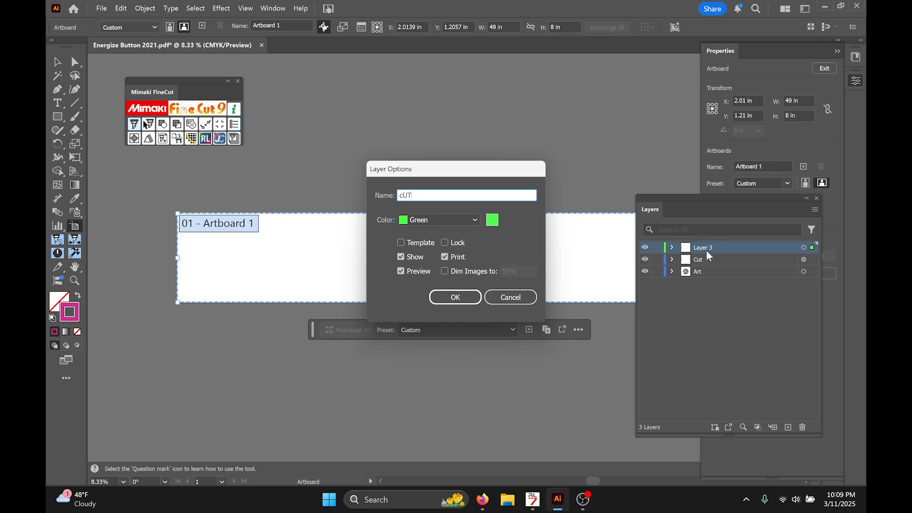
pyautogui.press('Backspace')
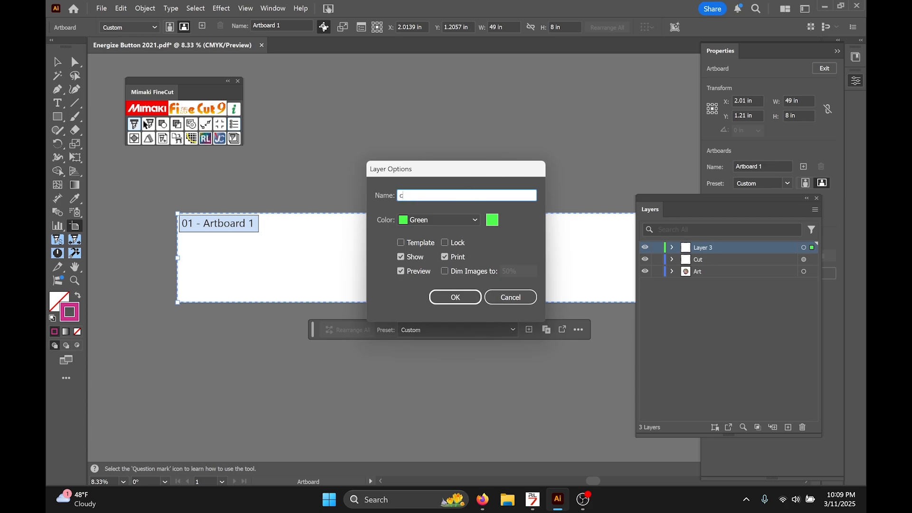
pyautogui.click(455, 297)
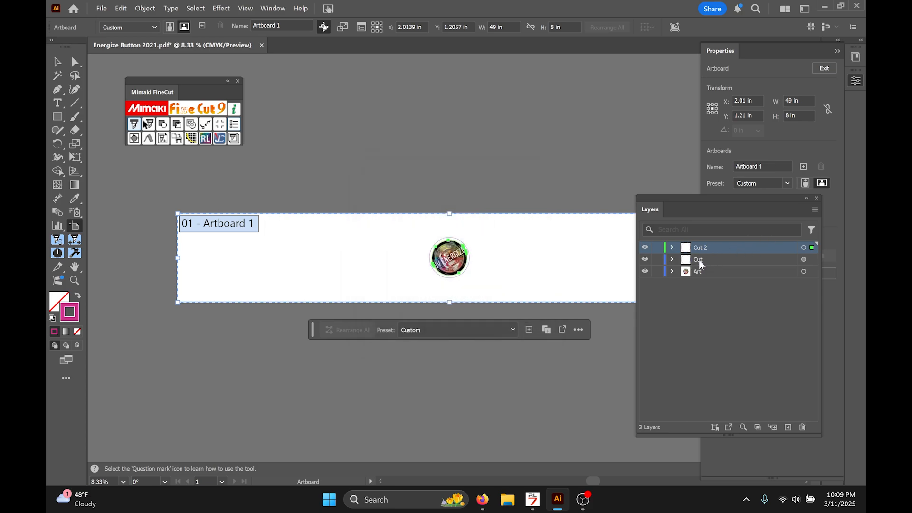
pyautogui.click(727, 259)
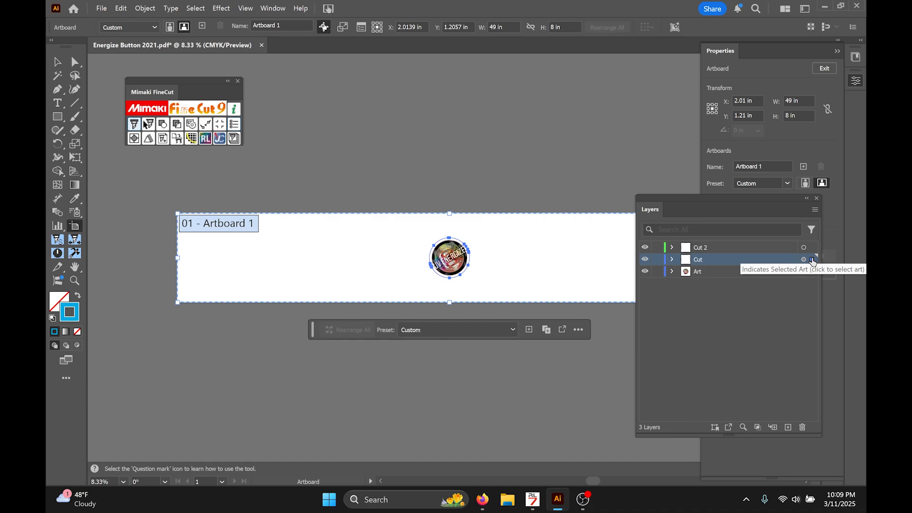
# - Extend the bottom button row to the artboard's right edge, then Alt-drag an offset second row above
pyautogui.click(810, 272)
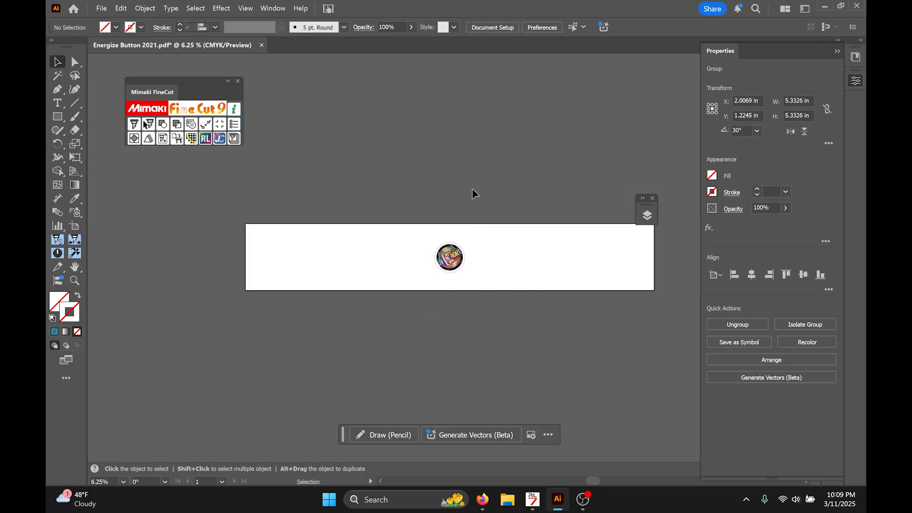
pyautogui.moveTo(449, 257); pyautogui.dragTo(577, 279)
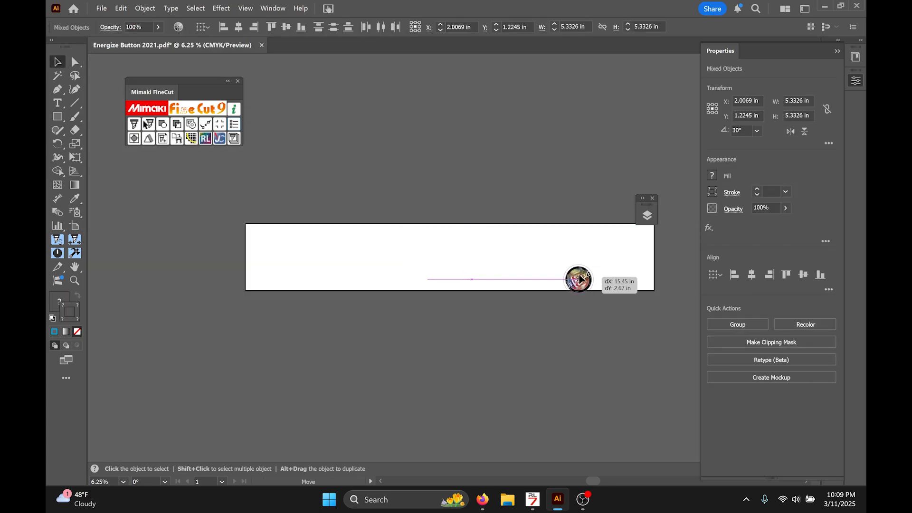
pyautogui.moveTo(578, 279); pyautogui.dragTo(624, 272)
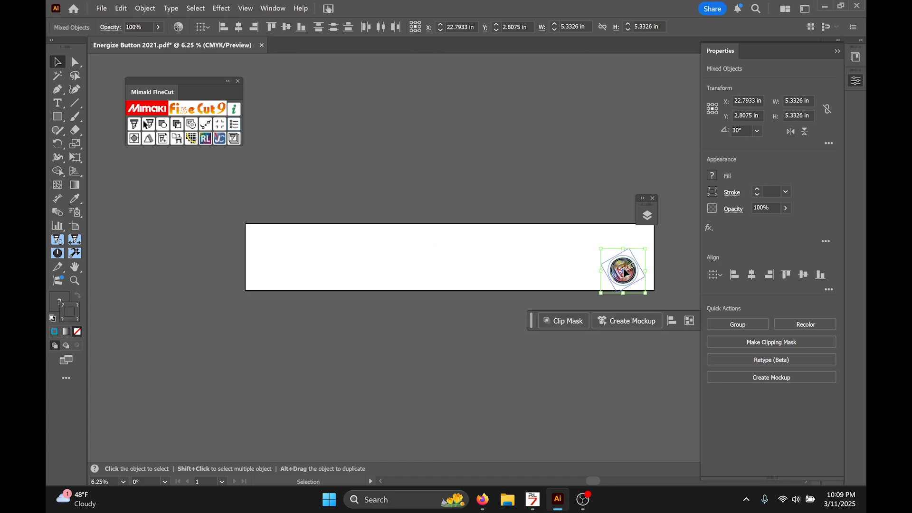
pyautogui.moveTo(625, 270); pyautogui.dragTo(619, 270)
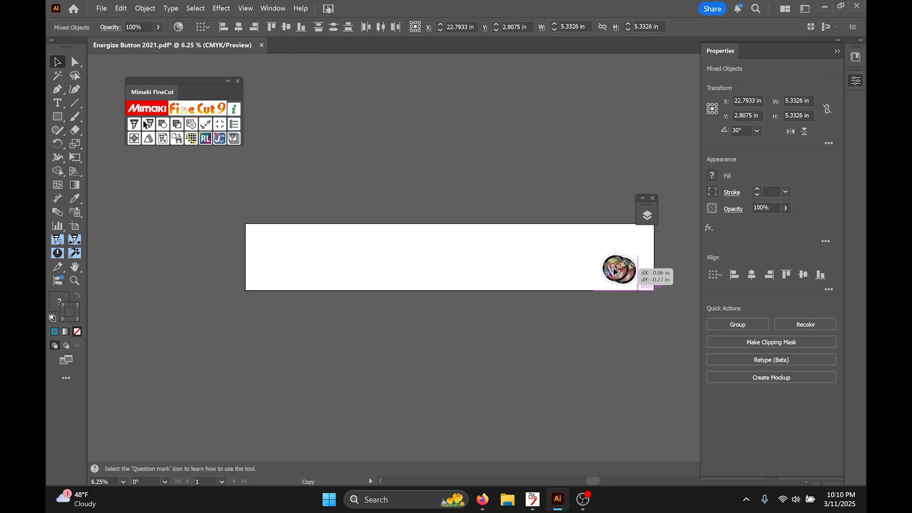
pyautogui.moveTo(618, 270); pyautogui.dragTo(588, 269)
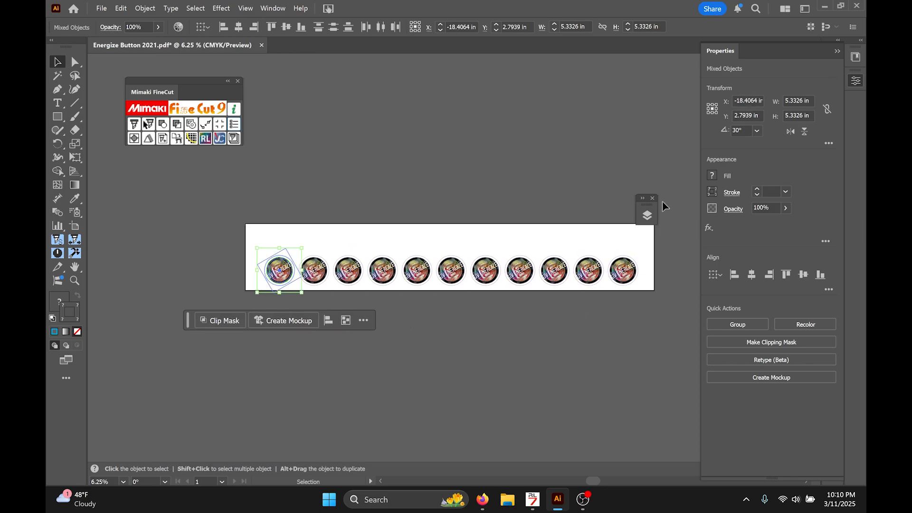
pyautogui.click(277, 313)
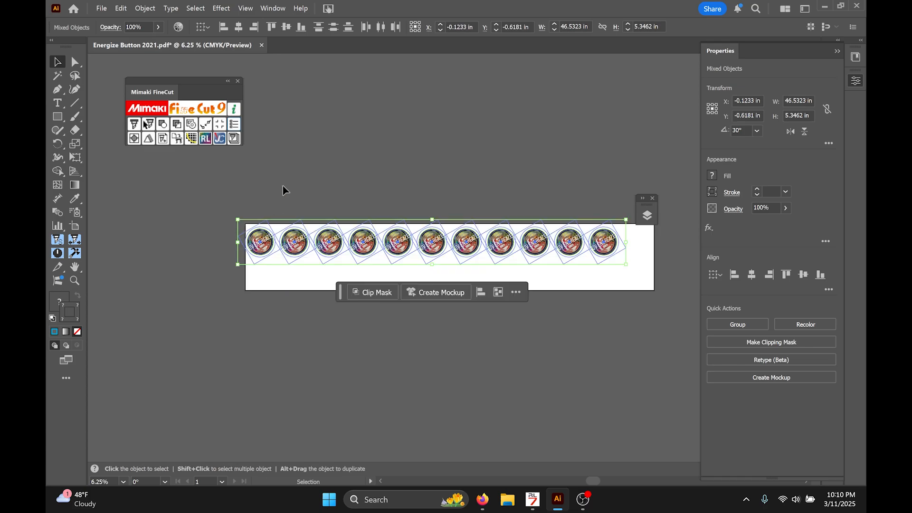
pyautogui.moveTo(433, 242); pyautogui.dragTo(447, 270)
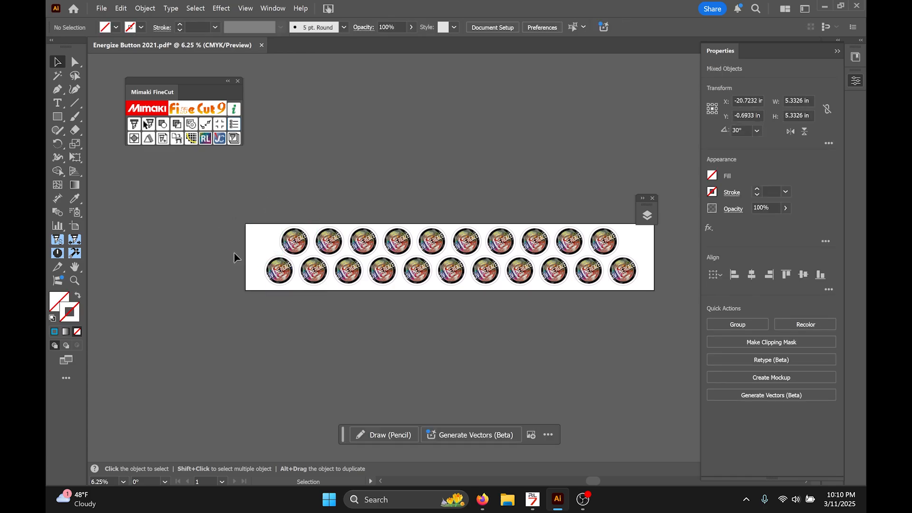
# - Alt-drag both rows upward into four rows and raise the artboard's top edge to fit
pyautogui.click(215, 351)
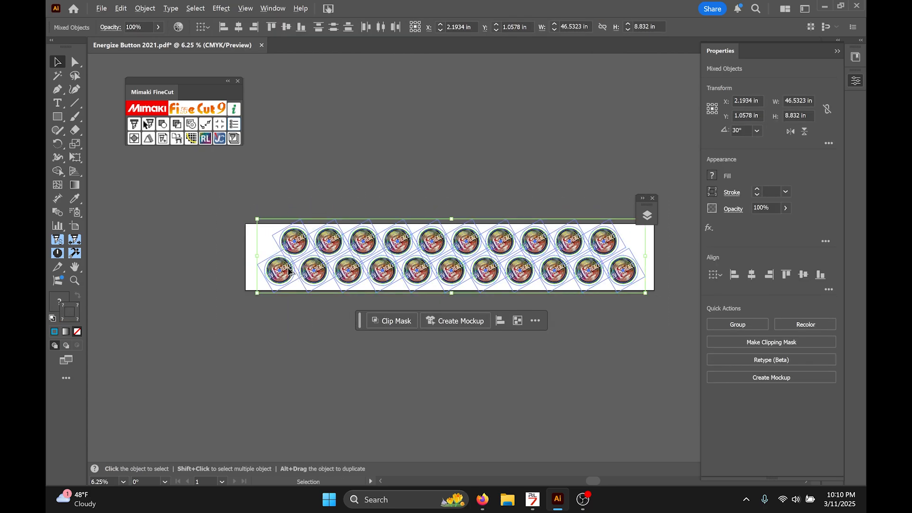
pyautogui.moveTo(285, 271); pyautogui.dragTo(270, 215)
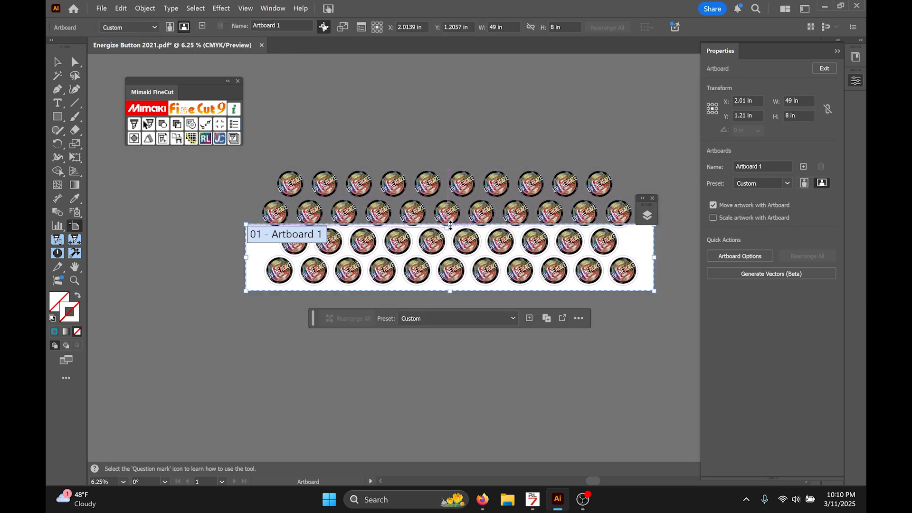
pyautogui.moveTo(449, 225); pyautogui.dragTo(443, 167)
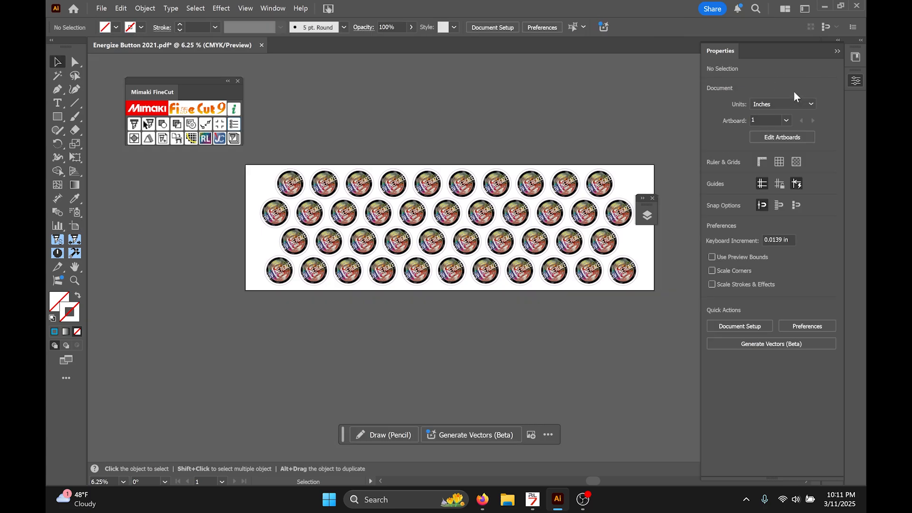
# - Show the Layers panel, add Layer 4, and drag a rectangle around the whole button grid
pyautogui.click(272, 8)
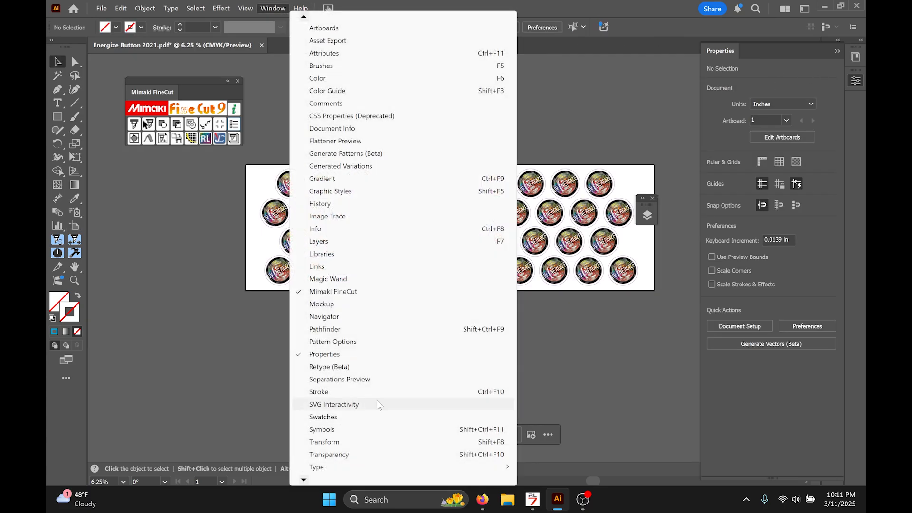
pyautogui.click(318, 241)
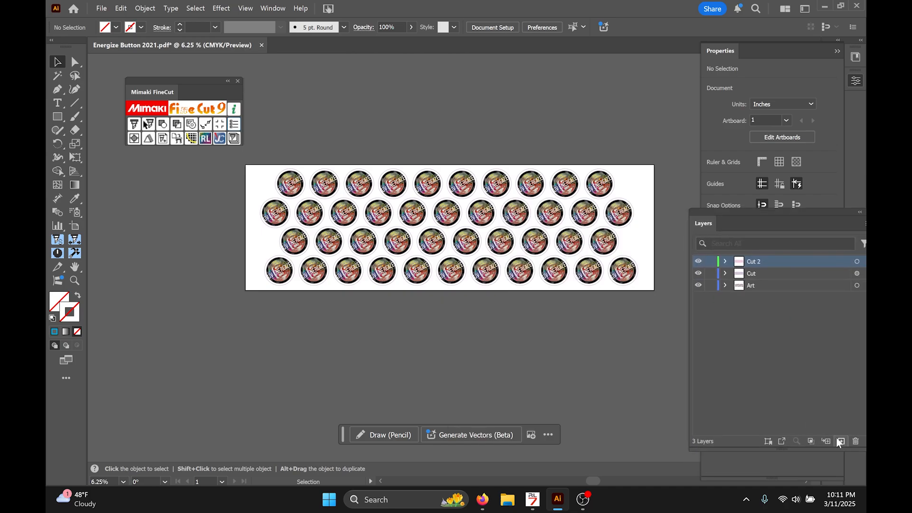
pyautogui.click(840, 440)
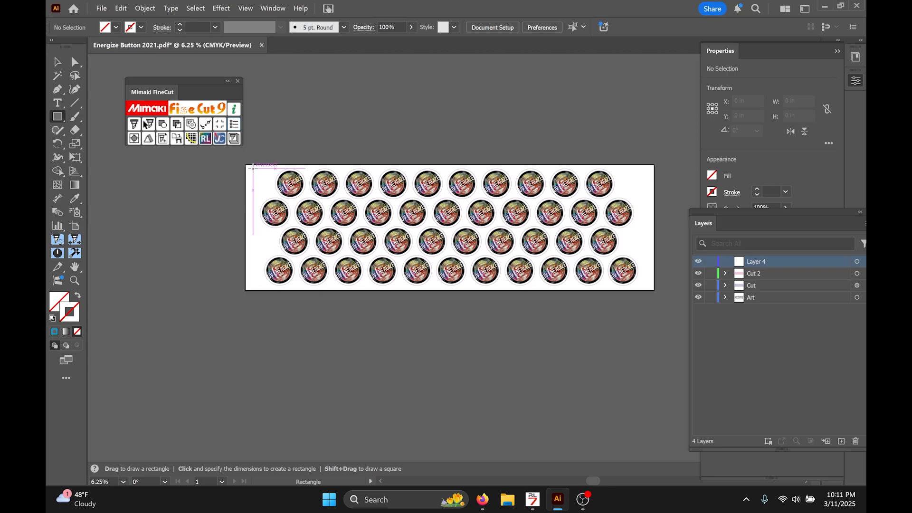
pyautogui.click(250, 171)
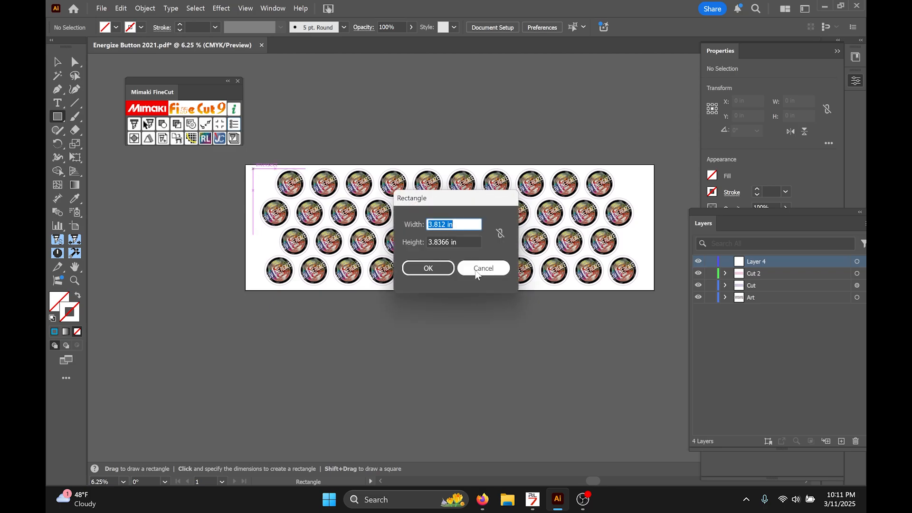
pyautogui.click(483, 268)
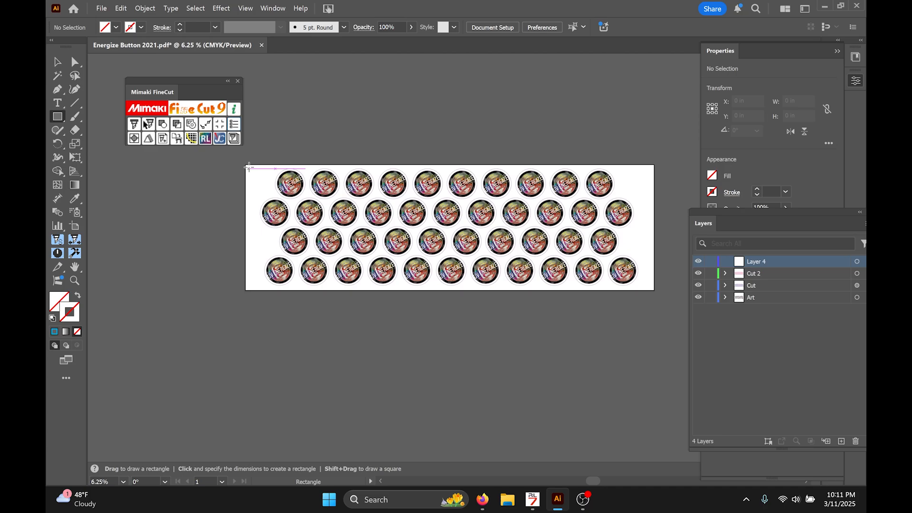
pyautogui.moveTo(247, 168); pyautogui.dragTo(581, 274)
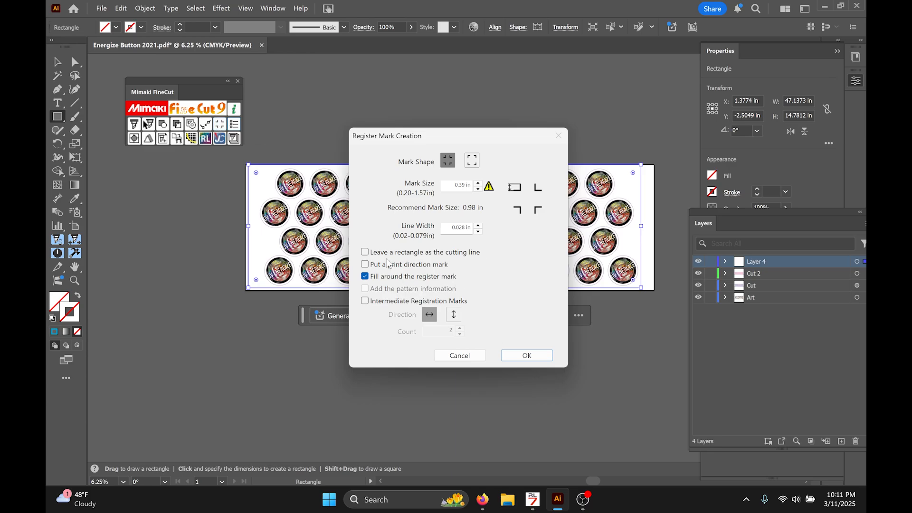
pyautogui.moveTo(508, 344)
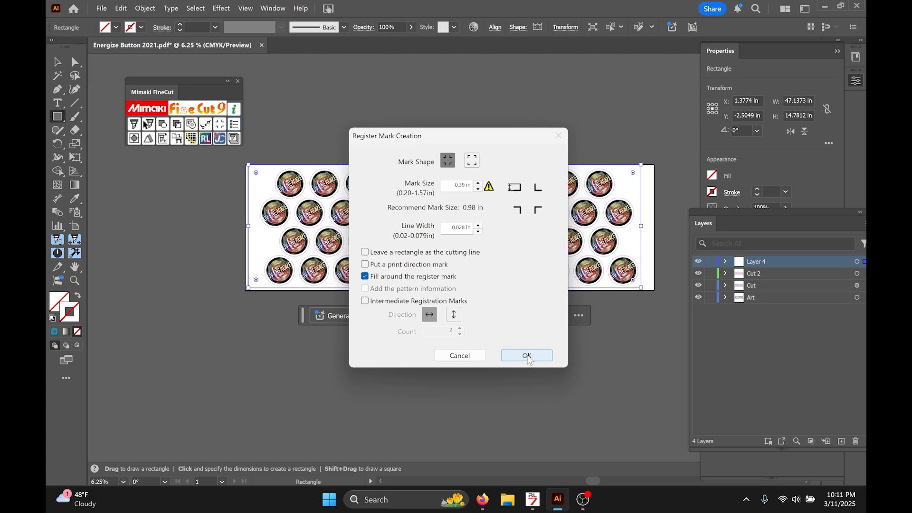
# - Accept the default FineCut Register Mark Creation settings to place corner marks
pyautogui.click(526, 355)
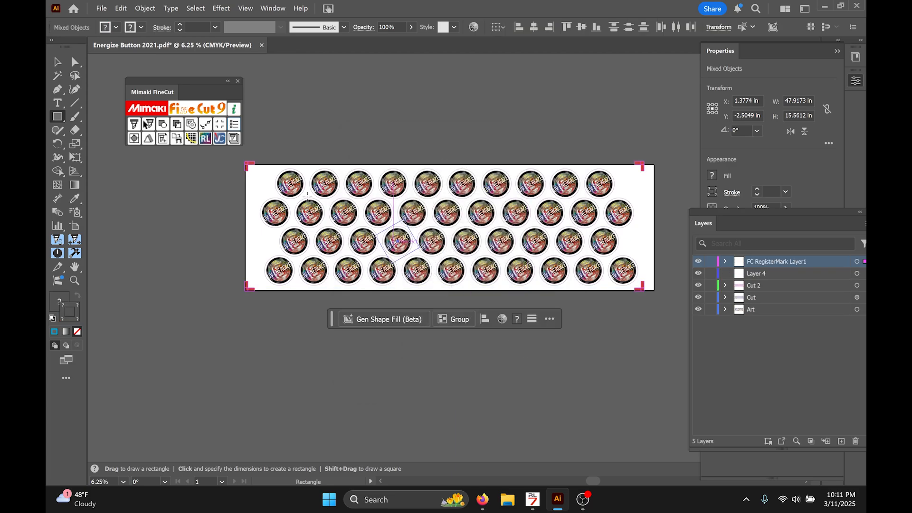
pyautogui.click(145, 9)
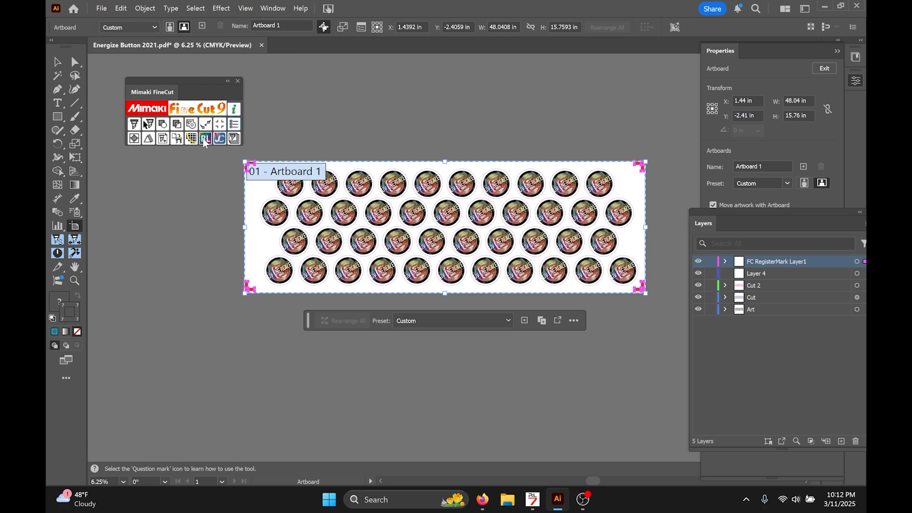
# - Output the grid to RasterLink with printing turned off for the Cut 2 layer
pyautogui.click(205, 139)
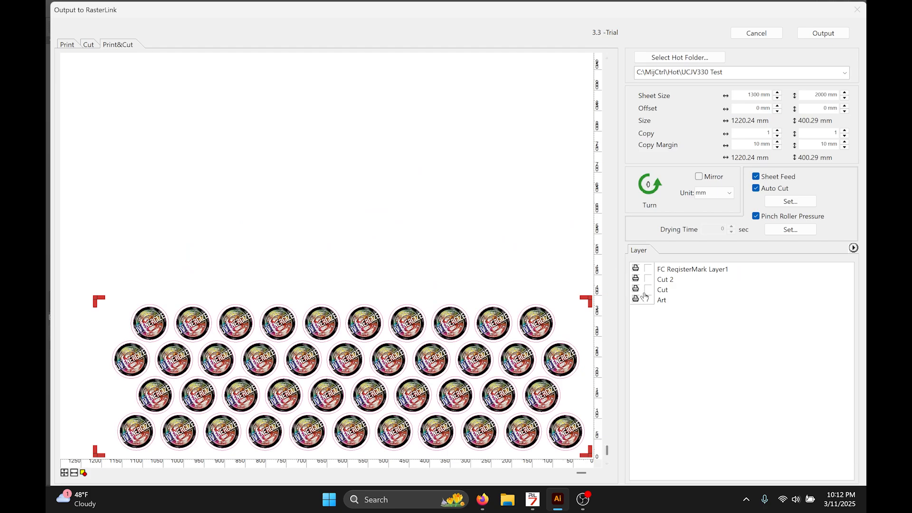
pyautogui.moveTo(647, 293)
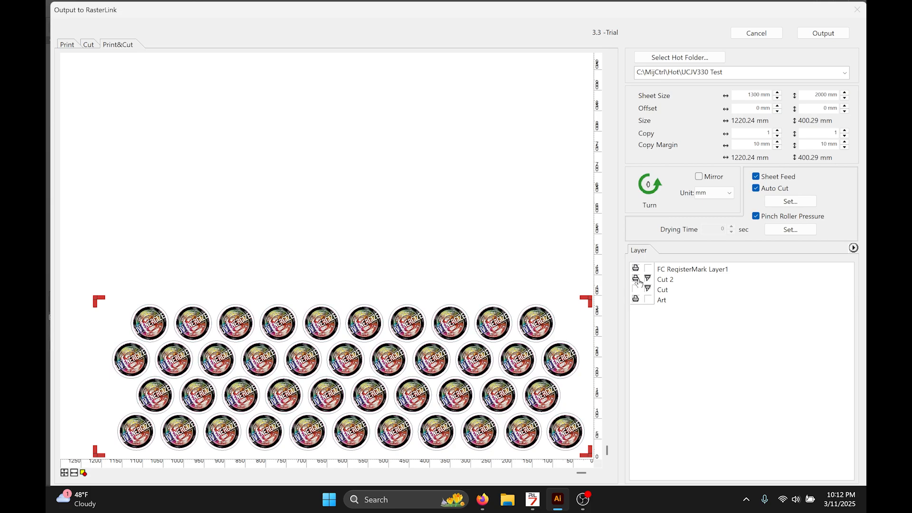
pyautogui.click(636, 279)
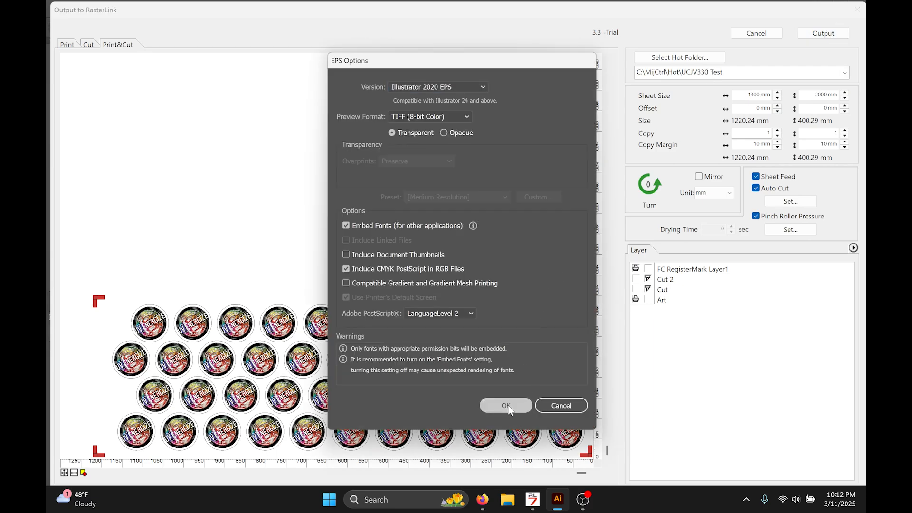
pyautogui.click(505, 405)
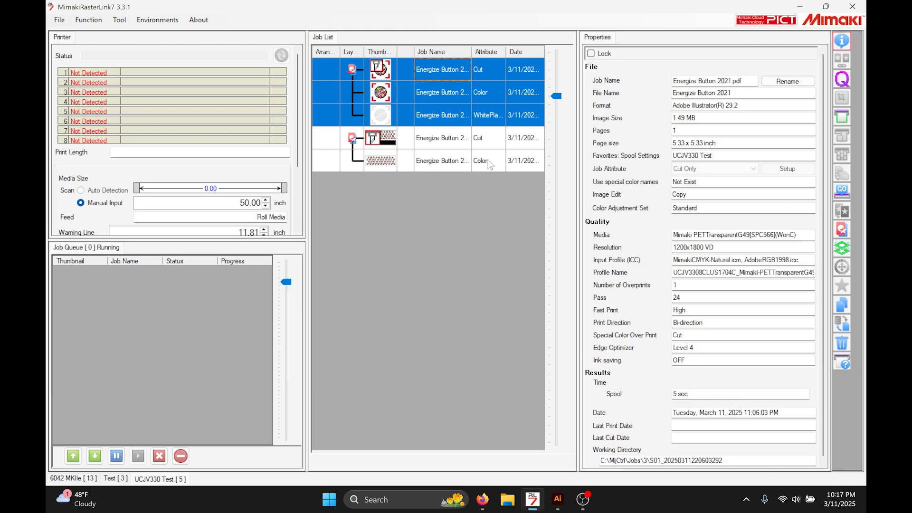
# - Select the new Color job in the Job List and open its Special Plate settings
pyautogui.click(442, 160)
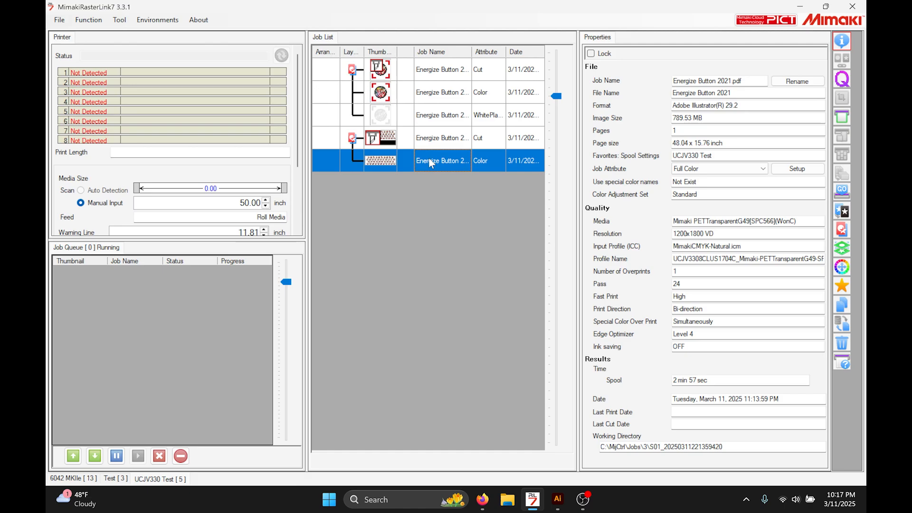
pyautogui.moveTo(659, 168)
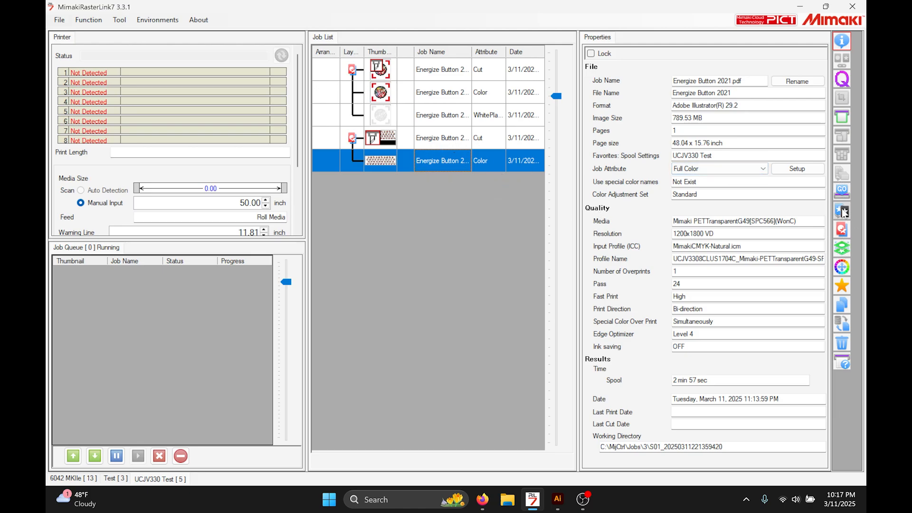
pyautogui.click(842, 211)
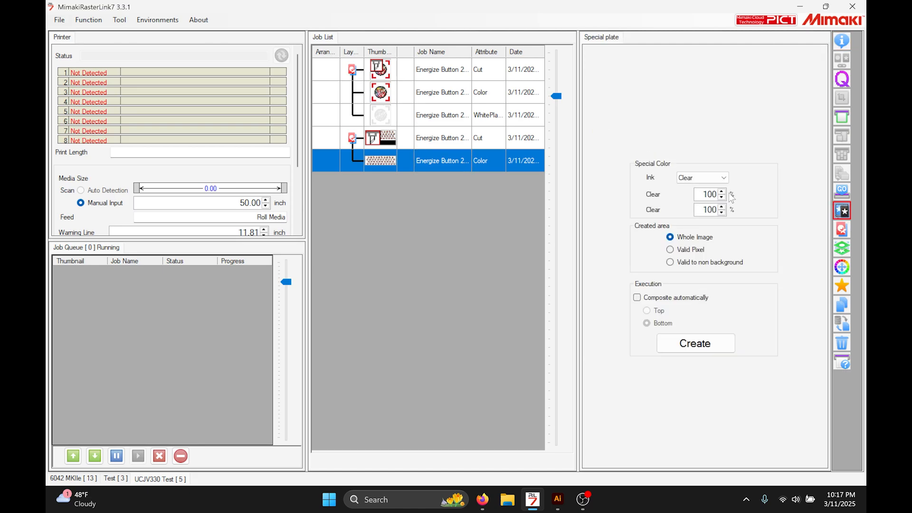
pyautogui.moveTo(426, 169)
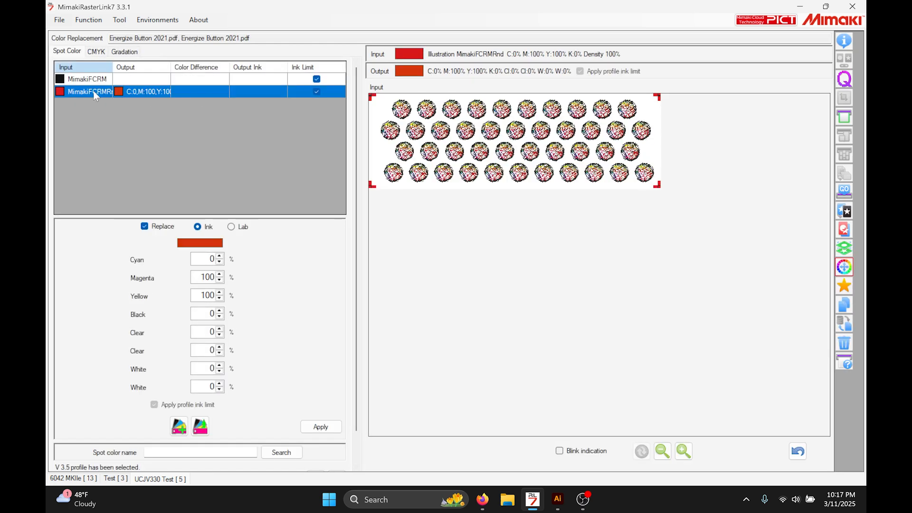
pyautogui.moveTo(561, 455)
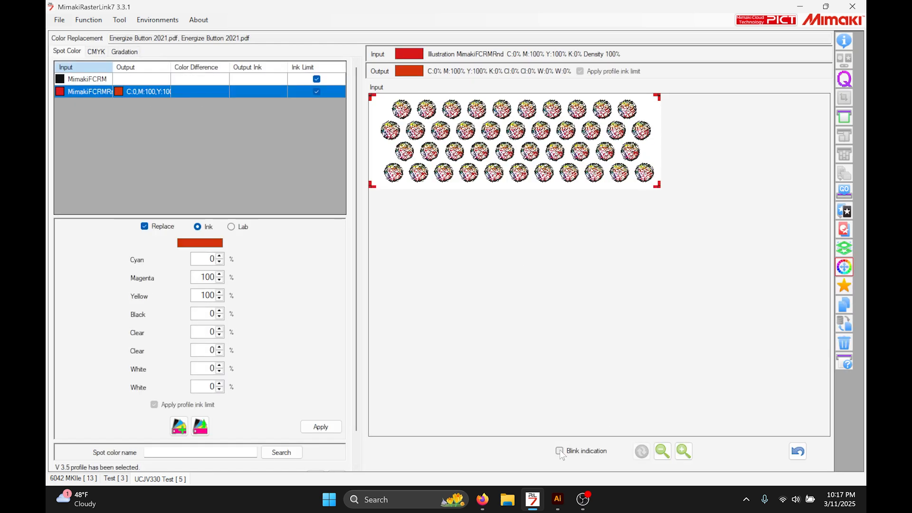
# - Replace the red spot colour with M100 Y100 and 100% white underneath, and apply
pyautogui.click(559, 450)
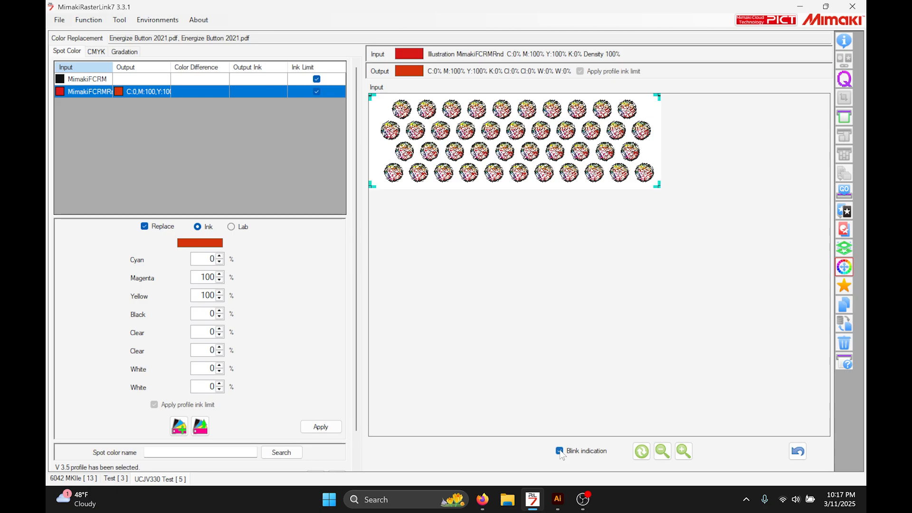
pyautogui.click(207, 368)
pyautogui.write('100')
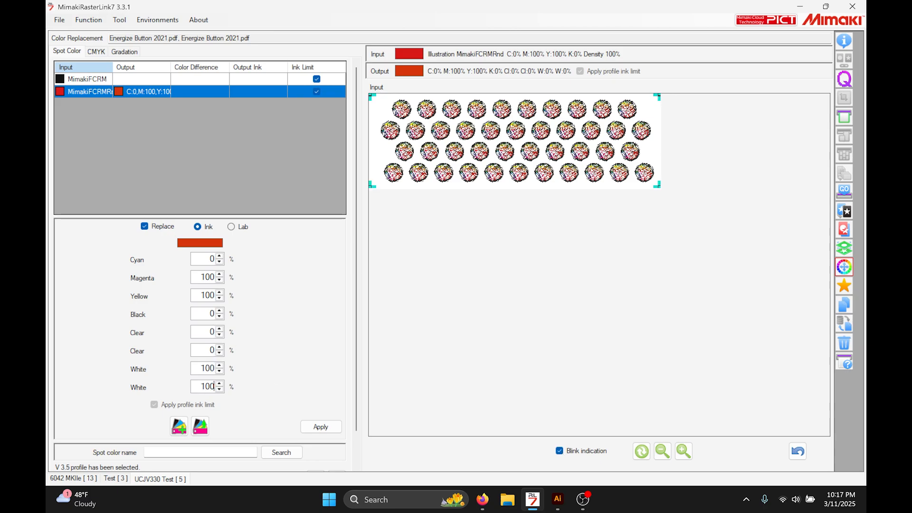
pyautogui.click(321, 426)
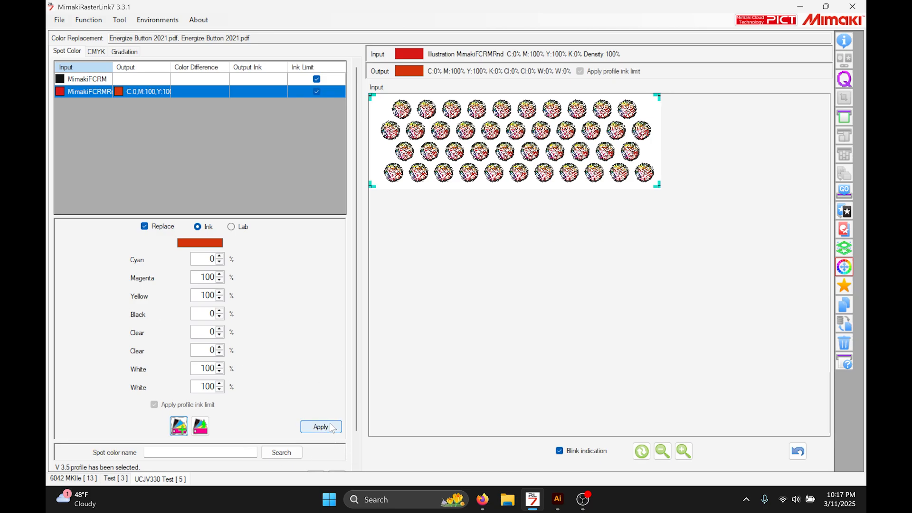
pyautogui.click(321, 427)
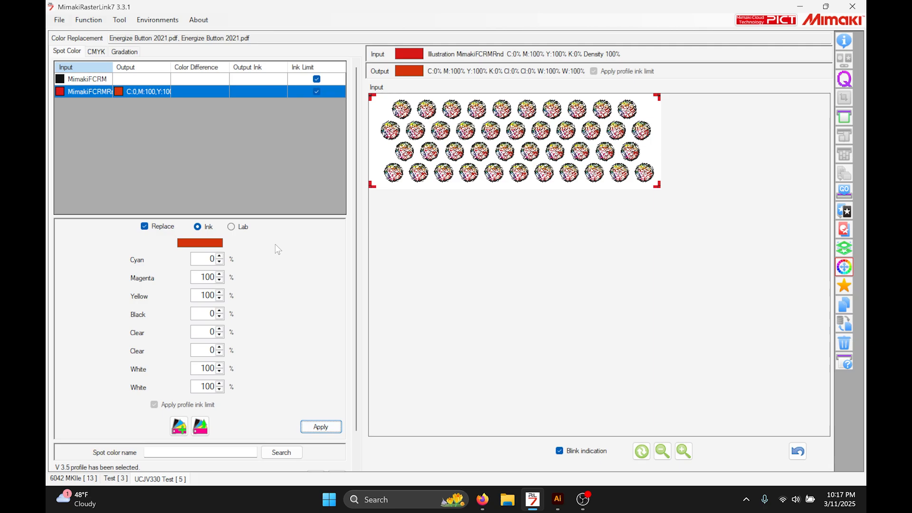
# - Replace the black spot colour with K100 and 100% white underneath, and apply
pyautogui.click(87, 78)
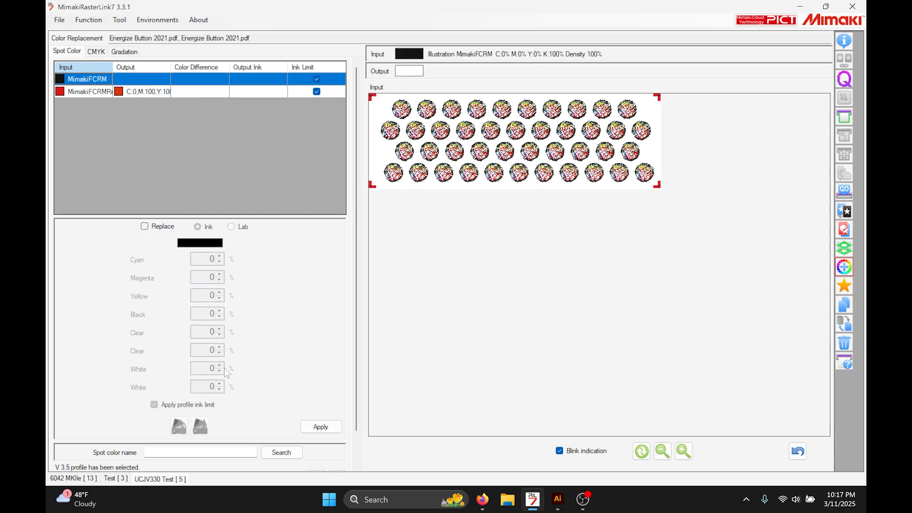
pyautogui.click(145, 226)
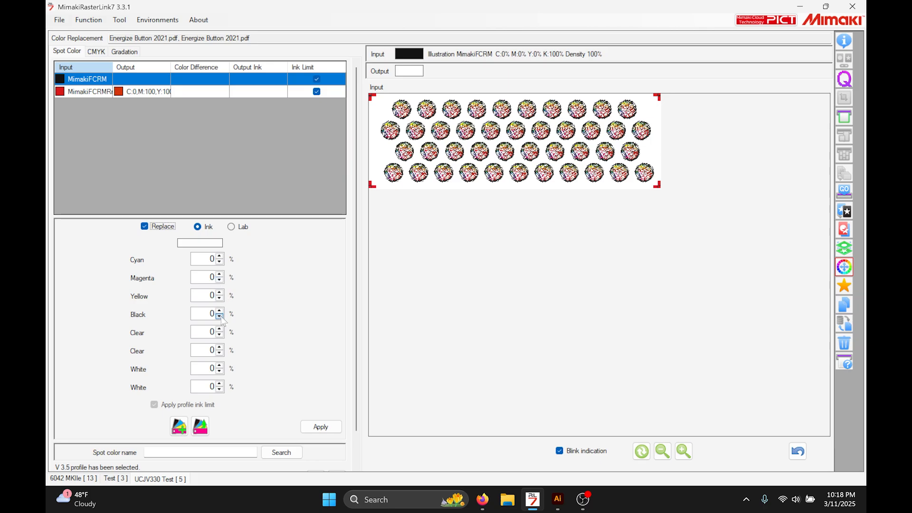
pyautogui.click(219, 312)
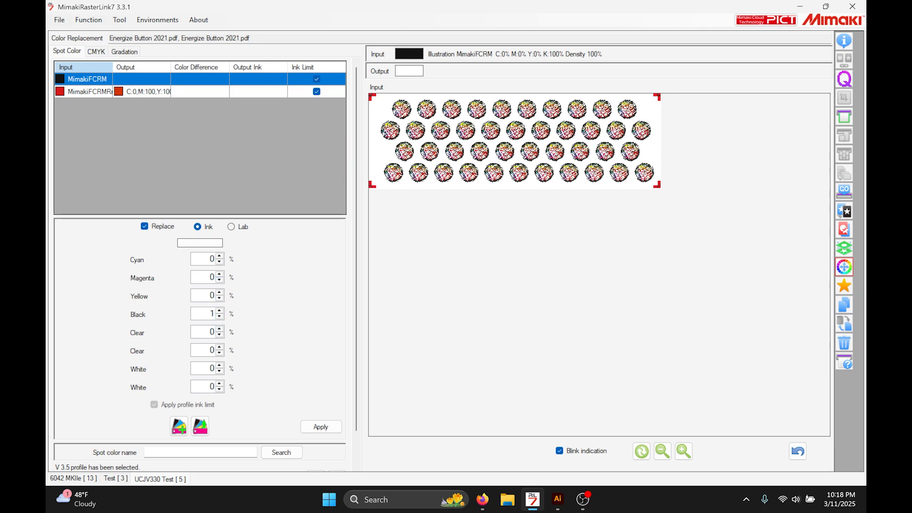
pyautogui.click(179, 427)
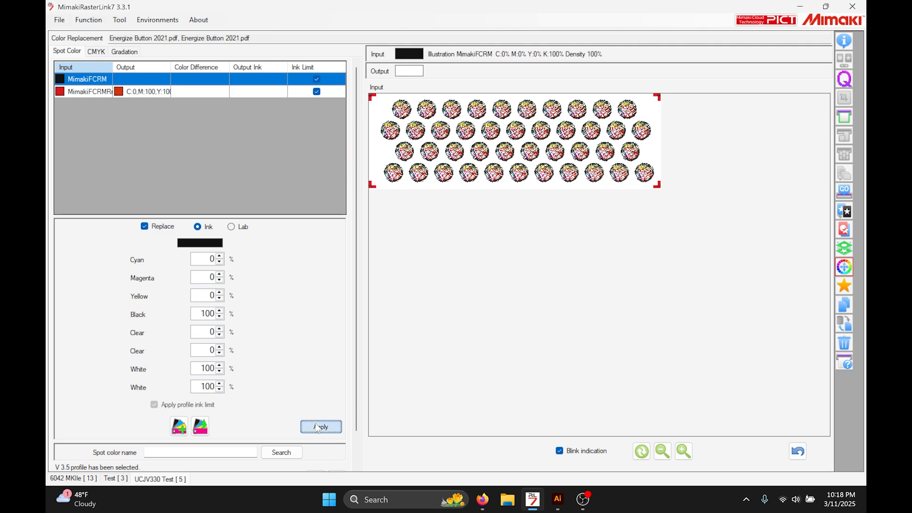
pyautogui.click(321, 427)
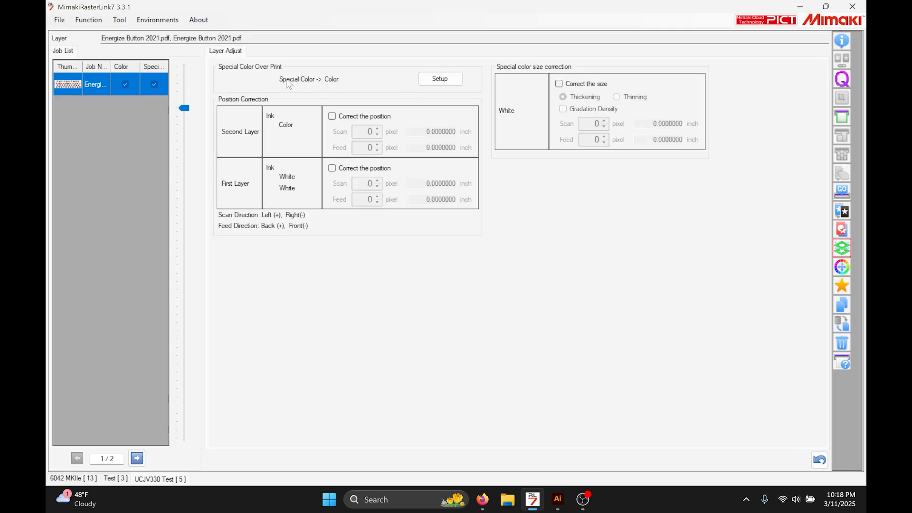
pyautogui.moveTo(465, 92)
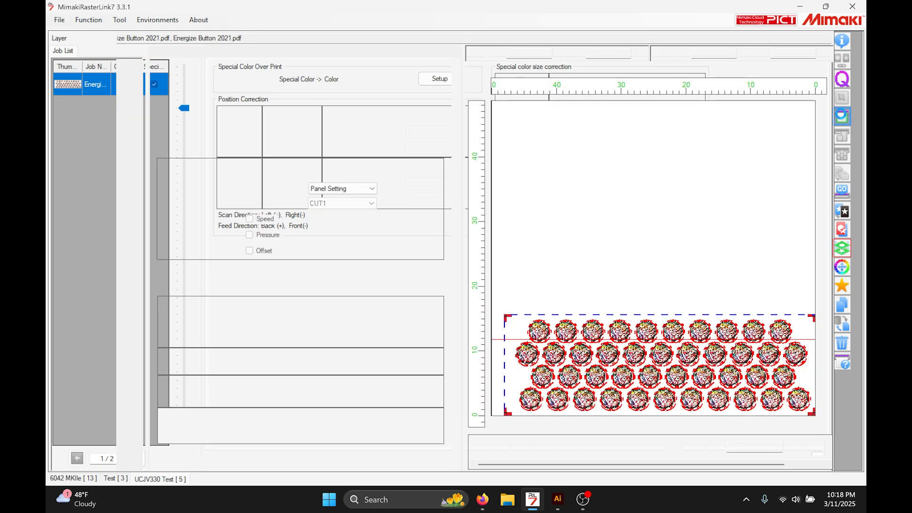
# - Review the Cut Edit and Image Edit tabs and click through cut paths MPC_CD_1 and MPC_CD_2
pyautogui.click(197, 50)
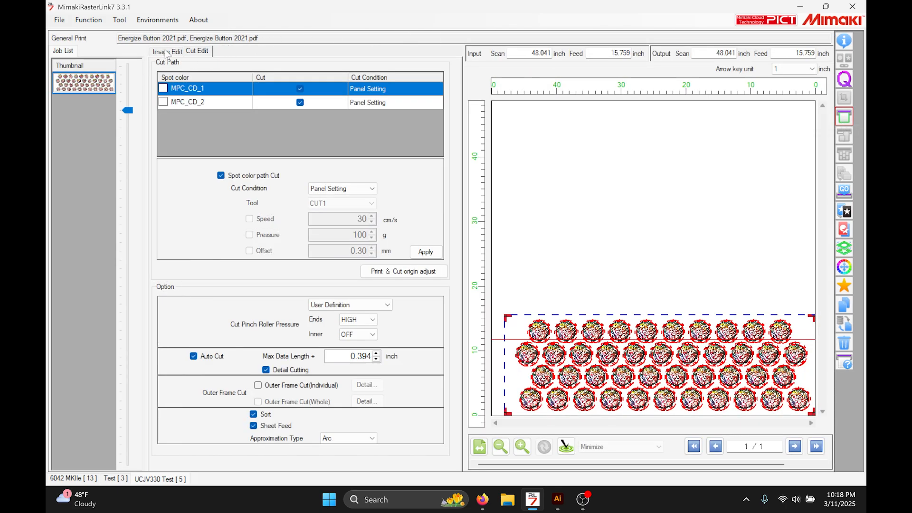
pyautogui.click(165, 51)
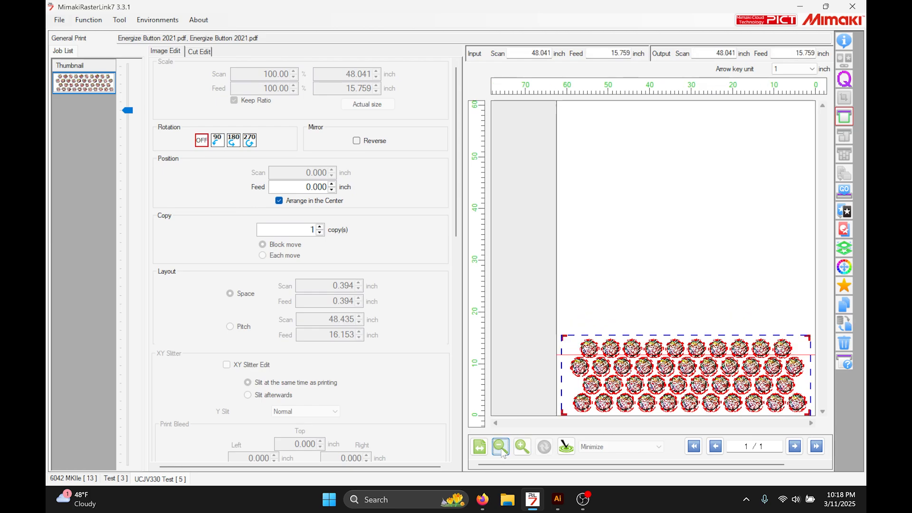
pyautogui.click(197, 51)
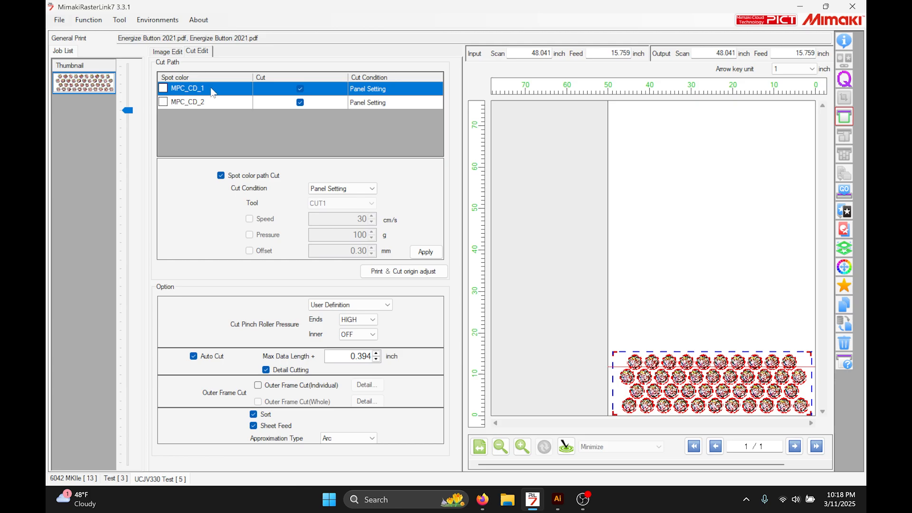
pyautogui.click(187, 101)
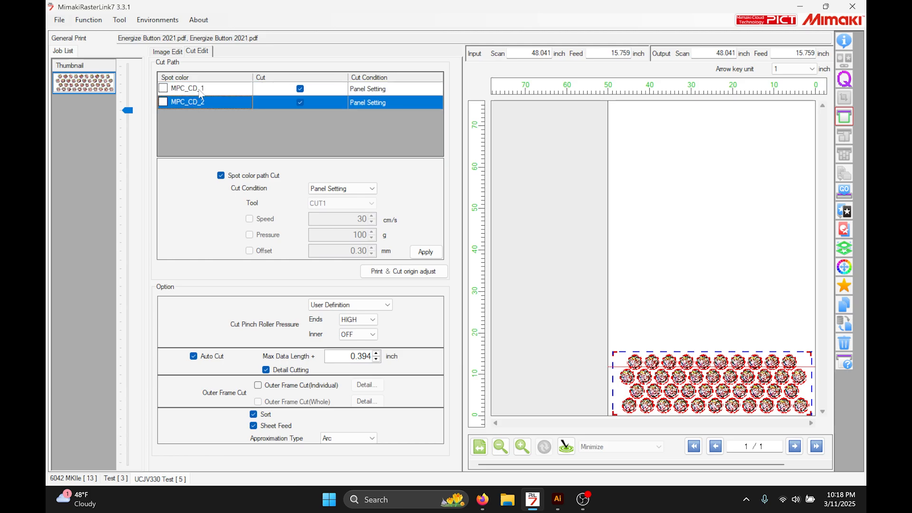
pyautogui.click(187, 88)
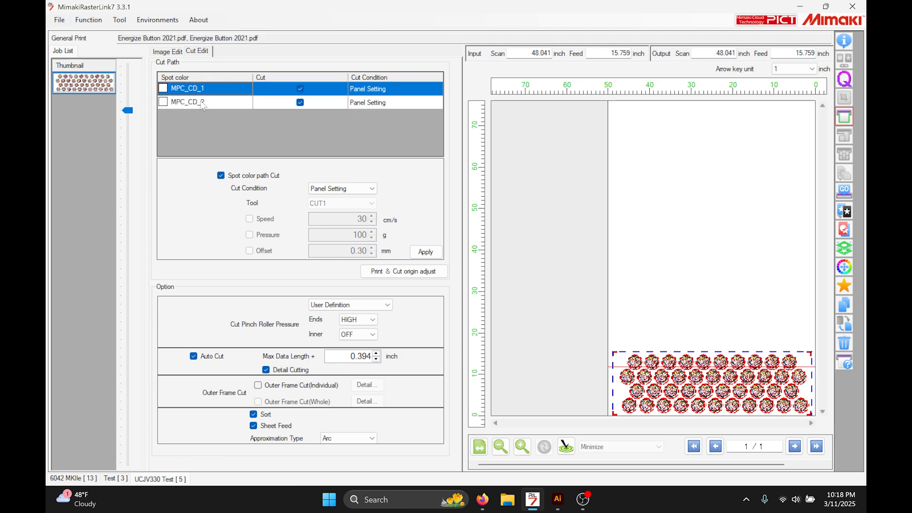
pyautogui.click(188, 101)
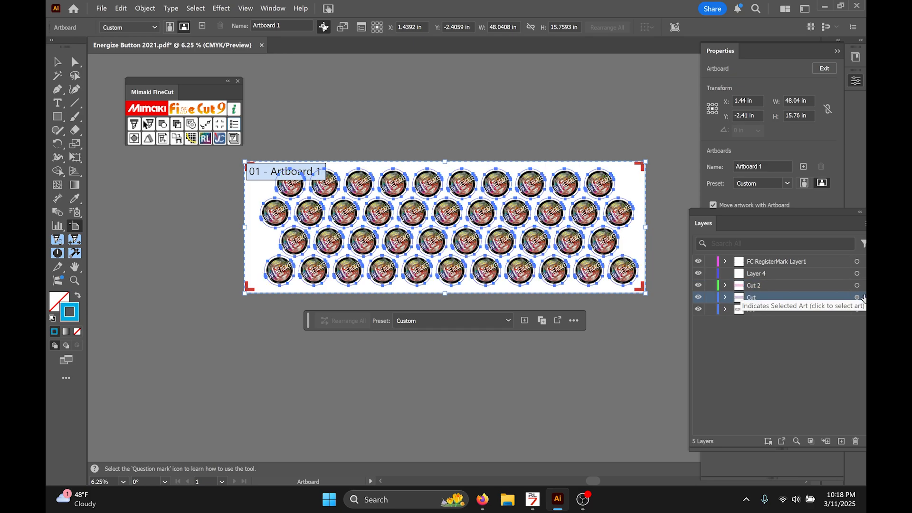
# - Select the Cut 2 layer's art, then the Cut layer's art, to compare their cut circles
pyautogui.click(754, 285)
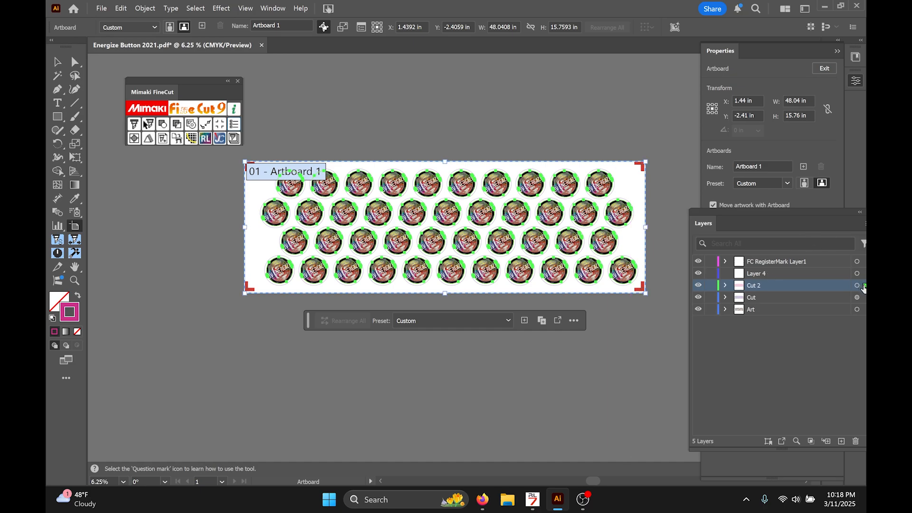
pyautogui.moveTo(862, 285)
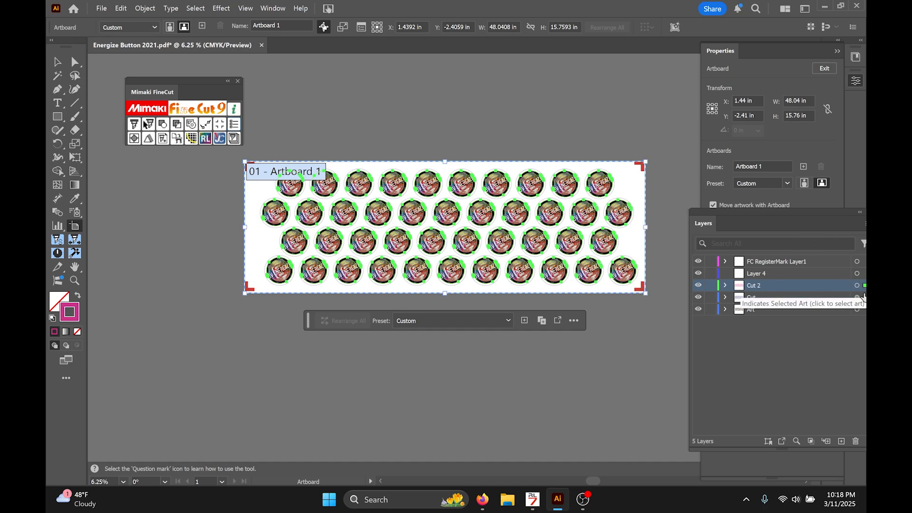
pyautogui.click(753, 297)
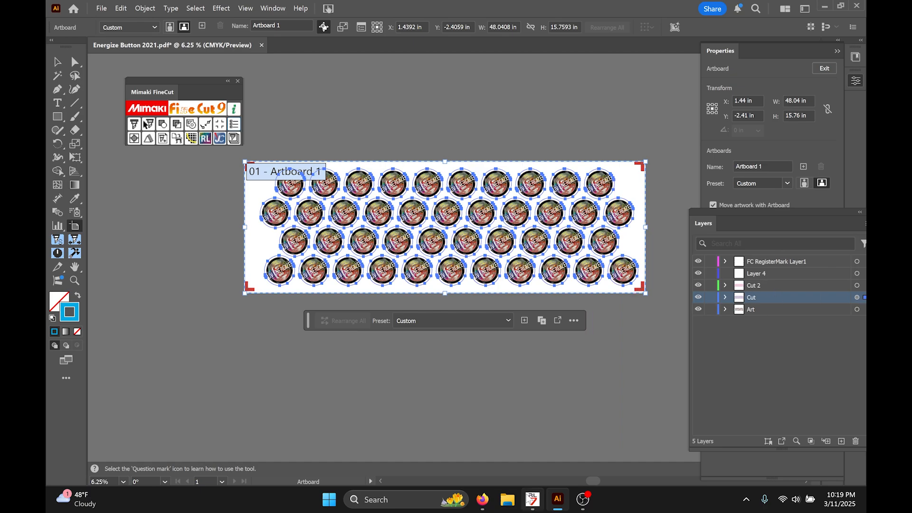
# - In Cut Edit, assign user-defined CUT2 to MPC_CD_1 and CUT1 to MPC_CD_2
pyautogui.click(531, 499)
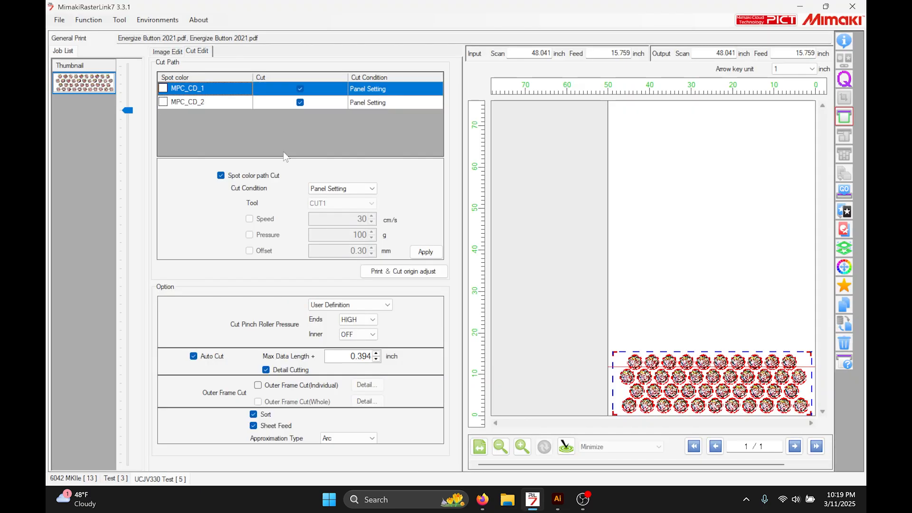
pyautogui.click(341, 188)
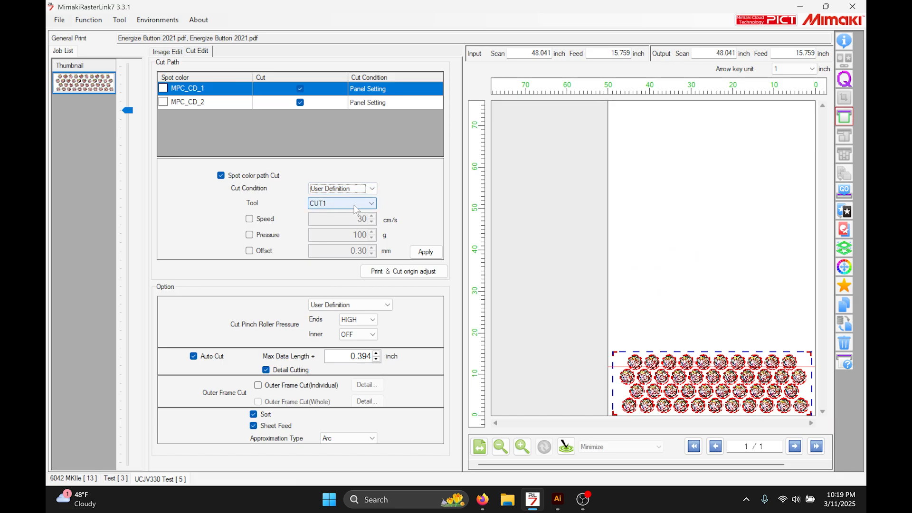
pyautogui.click(342, 203)
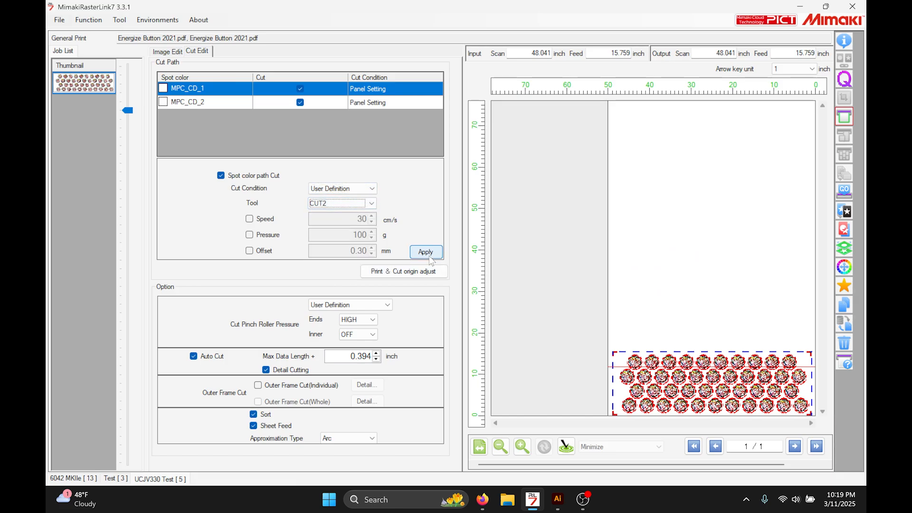
pyautogui.click(425, 251)
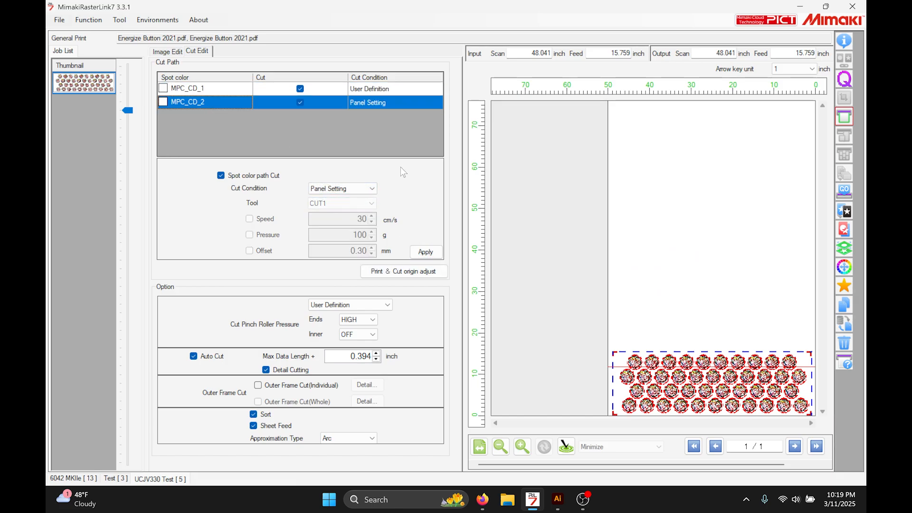
pyautogui.click(342, 189)
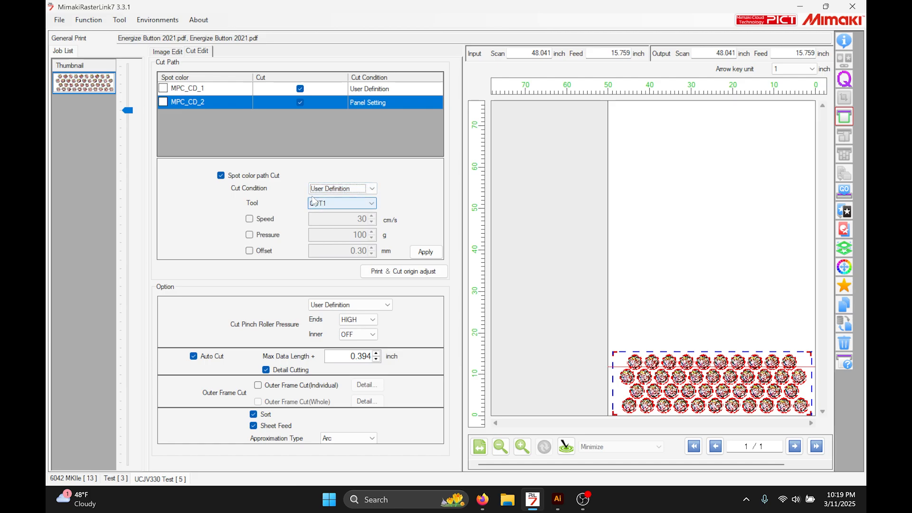
pyautogui.click(425, 252)
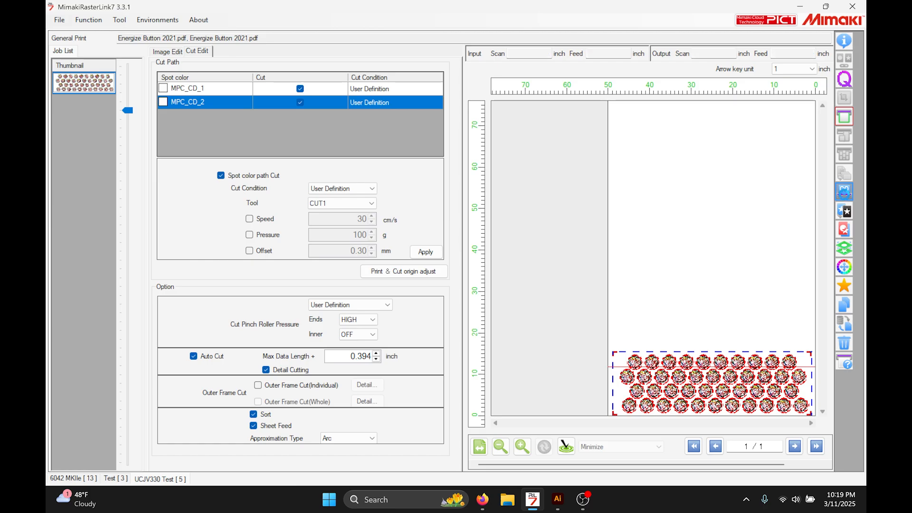
# - Show the execution screen with the Energize Button jobs set to RIP and Print
pyautogui.click(842, 189)
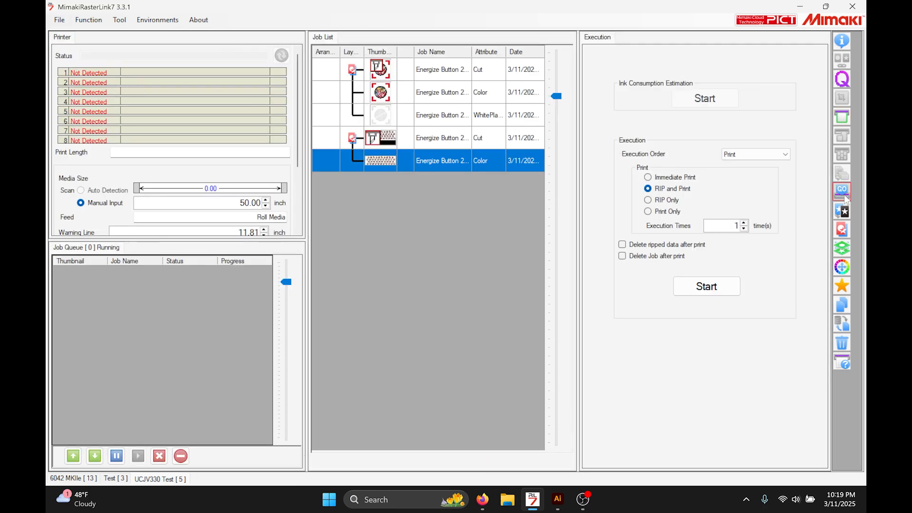
pyautogui.moveTo(841, 189)
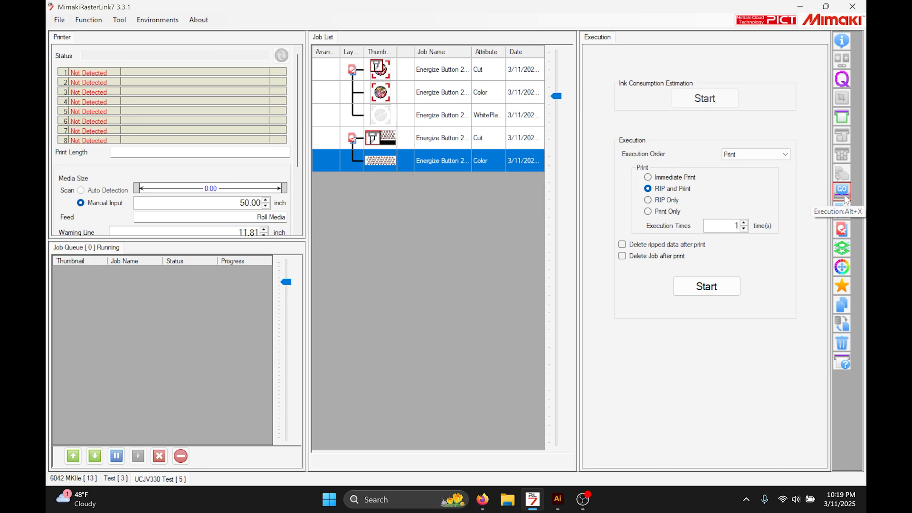